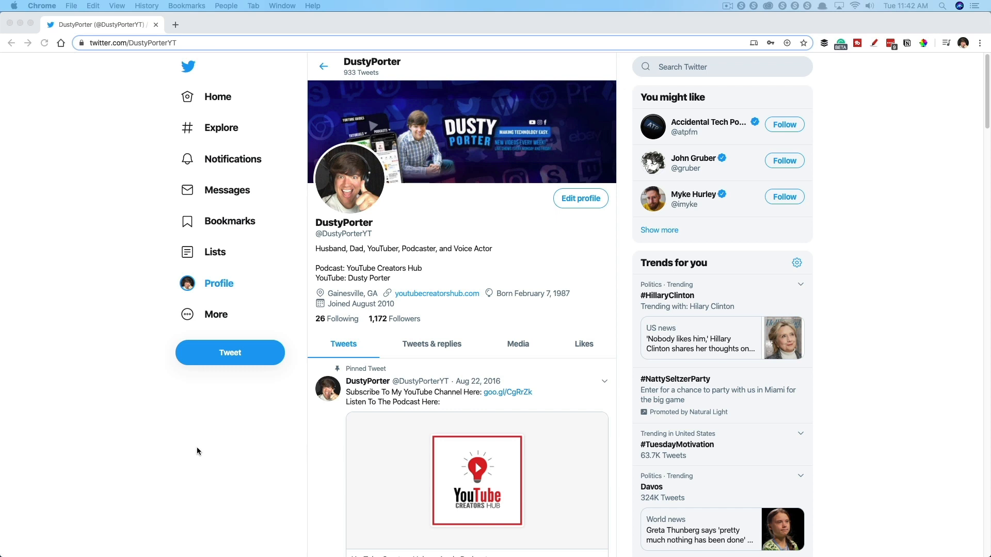
mouse_move(447, 354)
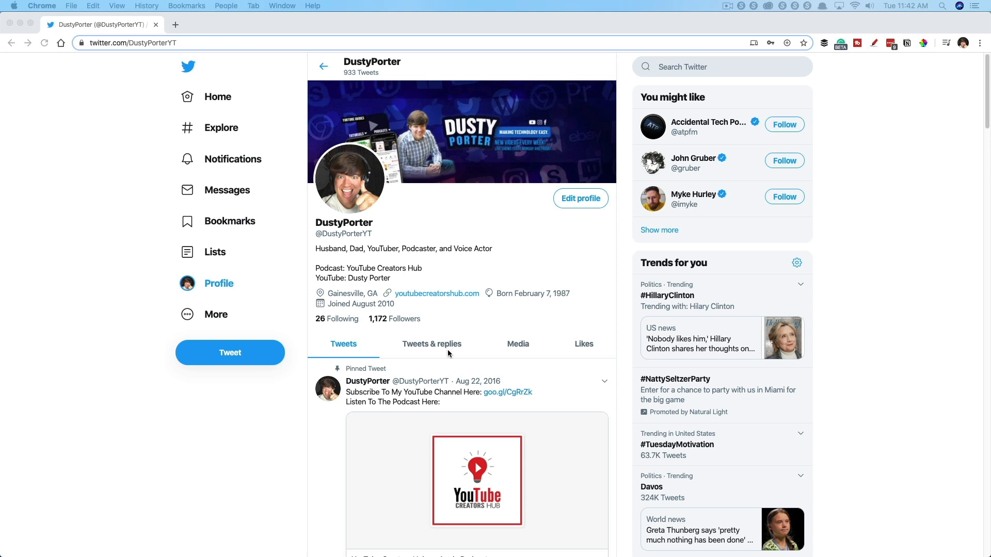
mouse_move(168, 346)
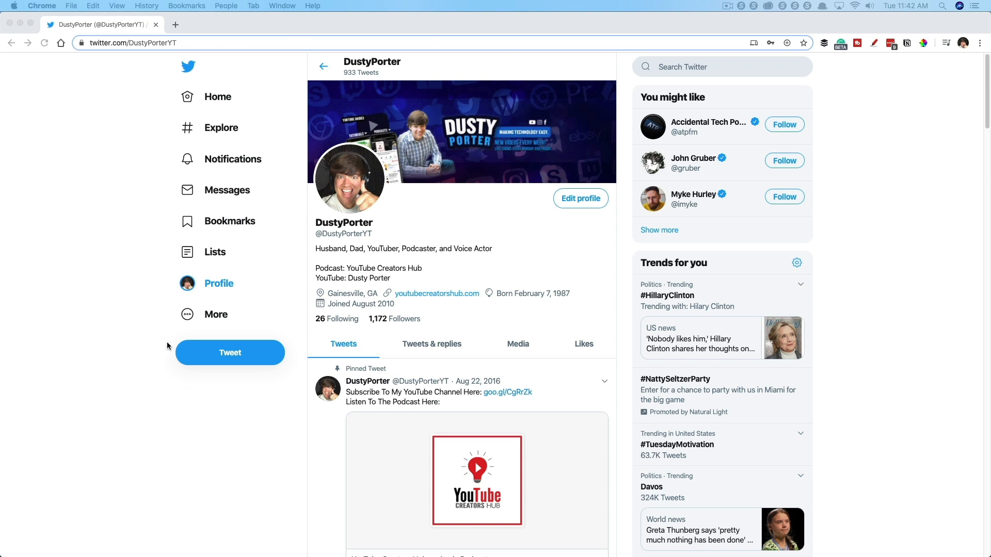
mouse_move(469, 261)
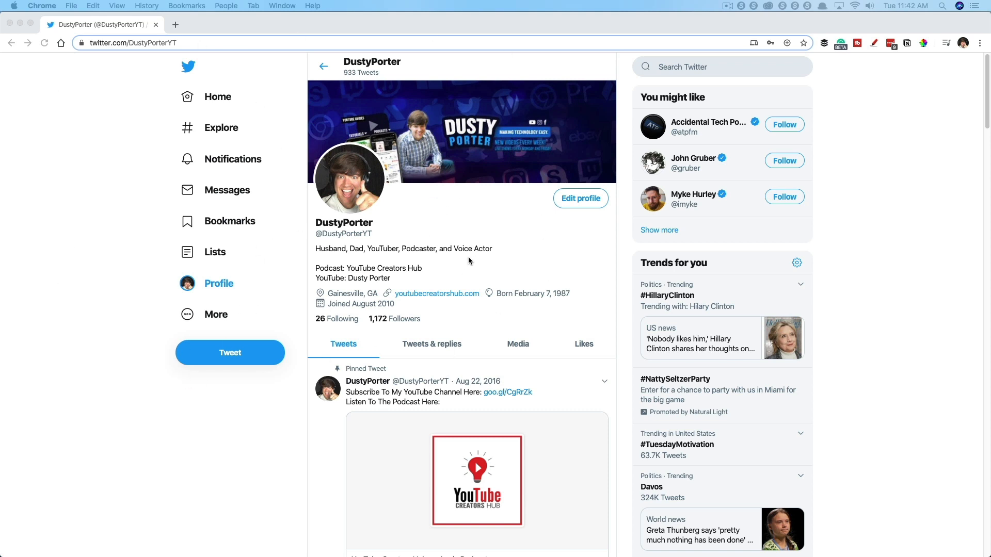
mouse_move(606, 221)
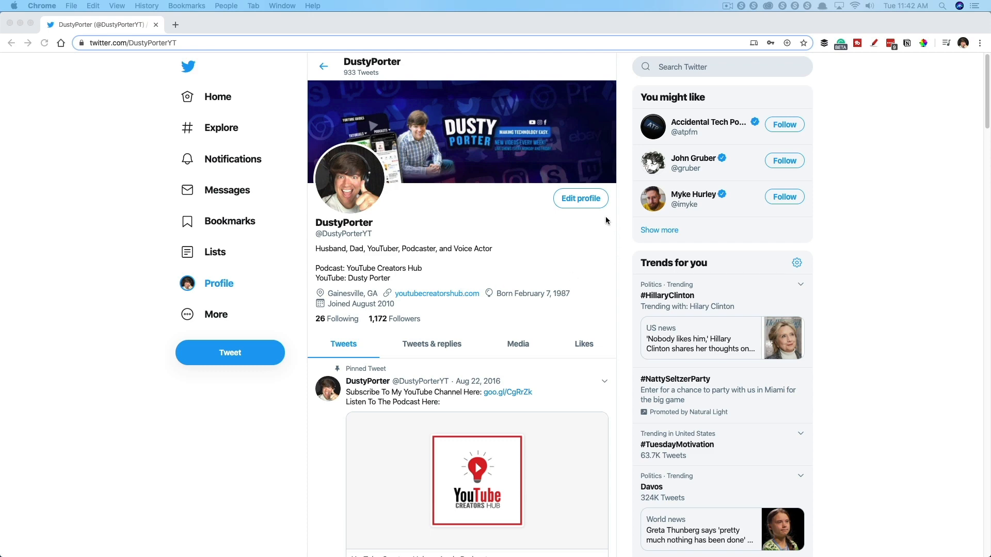
Start editing the profile, then begin and cancel replacing both the photo and the header image
left_click(579, 198)
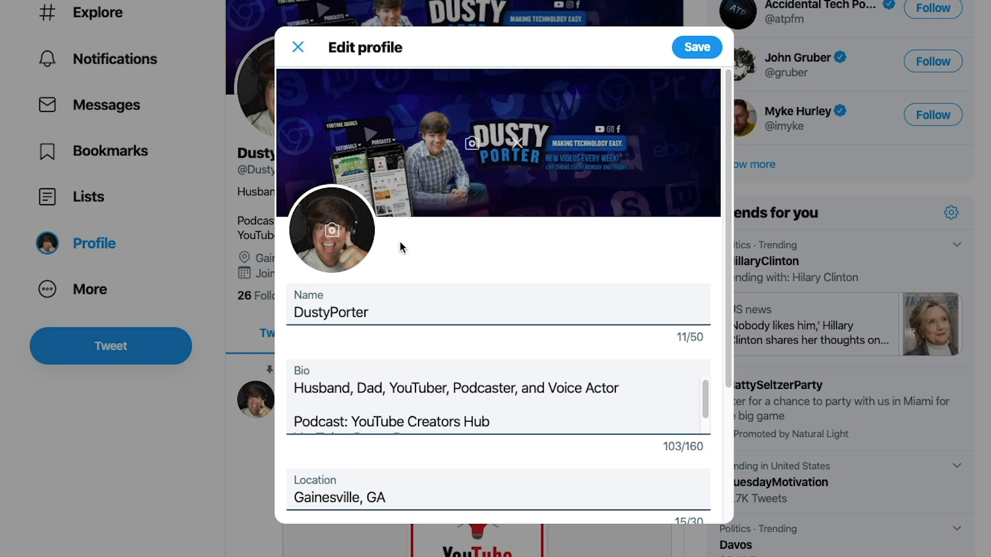
mouse_move(331, 231)
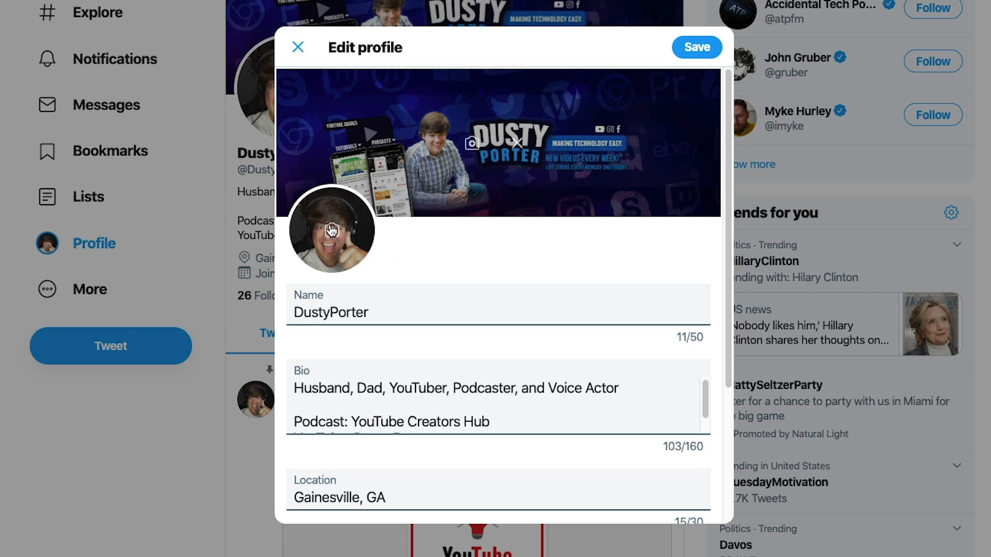
left_click(331, 229)
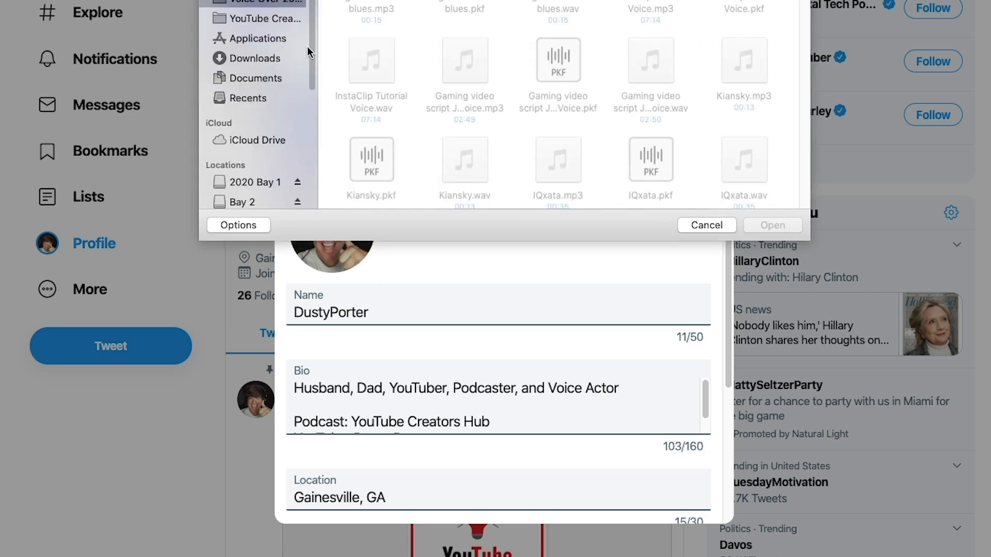
left_click(706, 225)
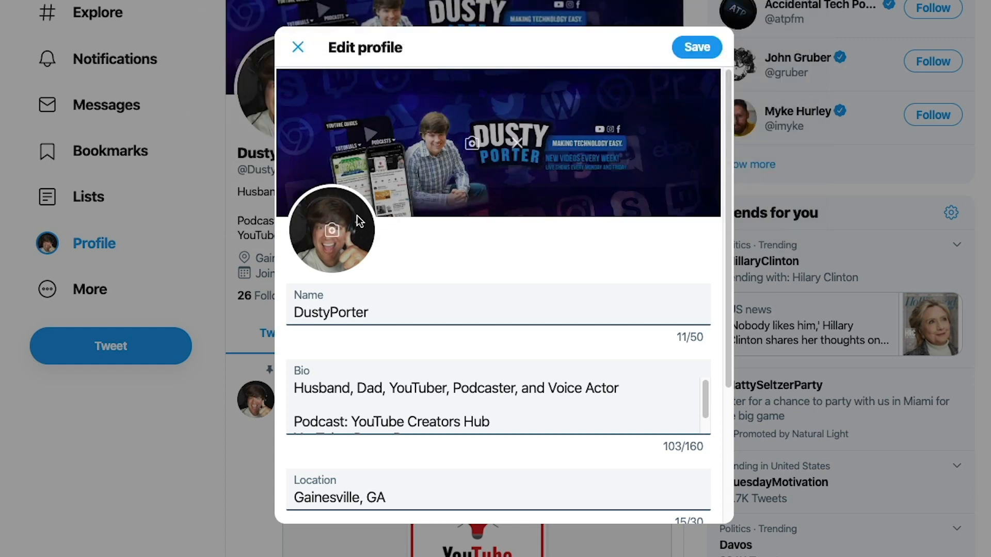
mouse_move(495, 144)
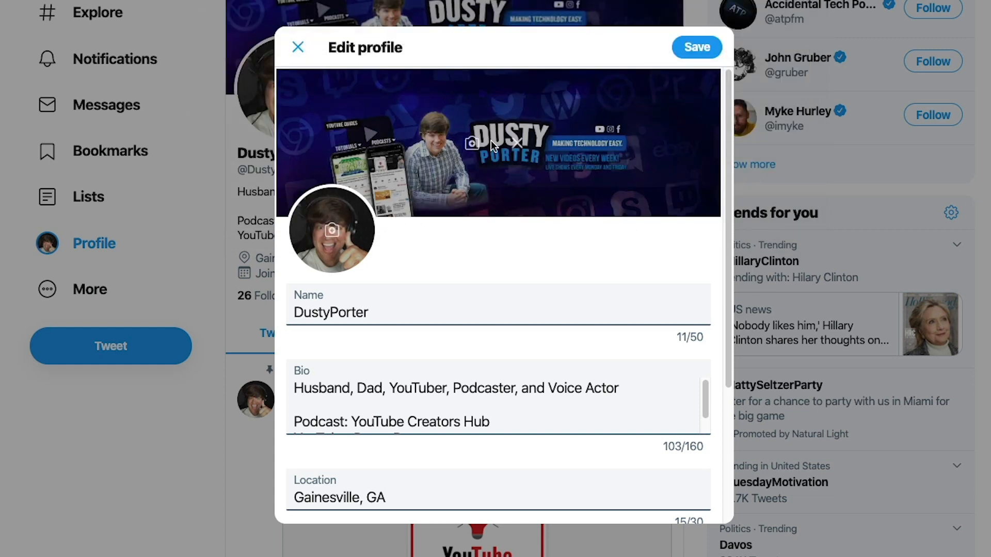
left_click(470, 143)
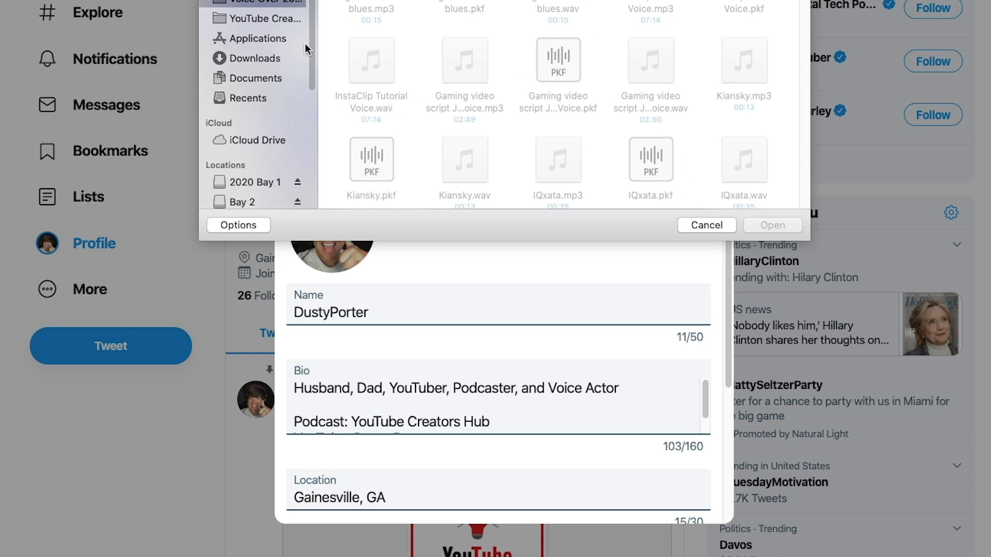
left_click(706, 225)
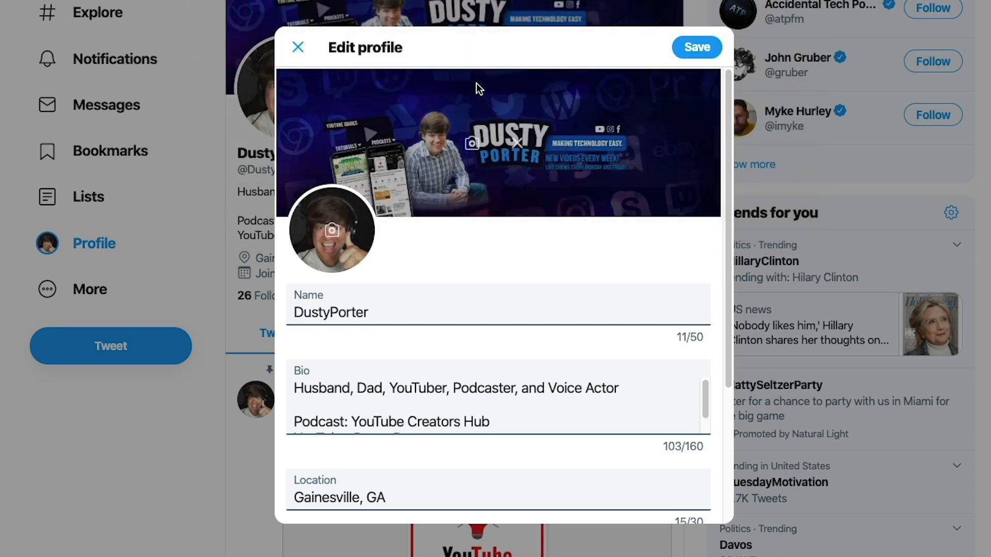
mouse_move(529, 159)
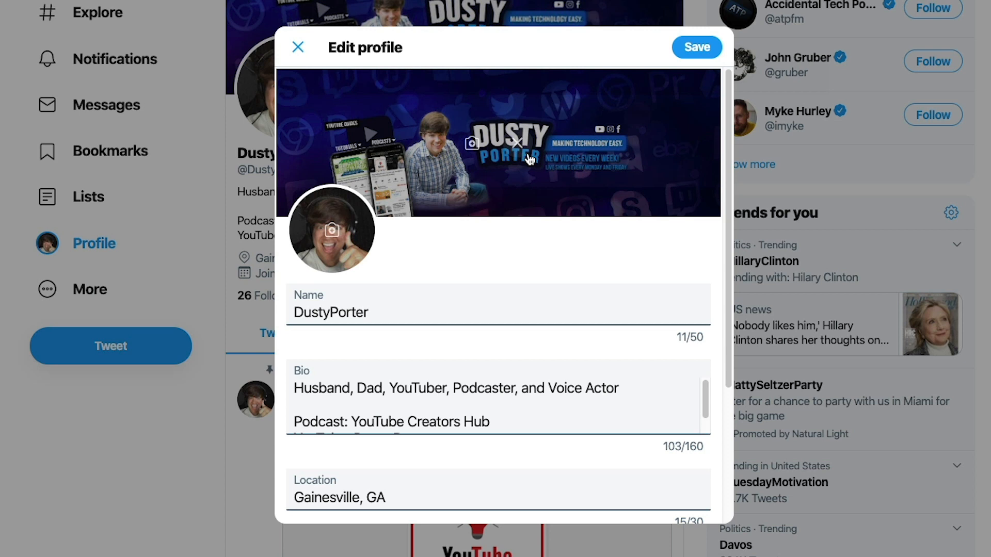
mouse_move(508, 226)
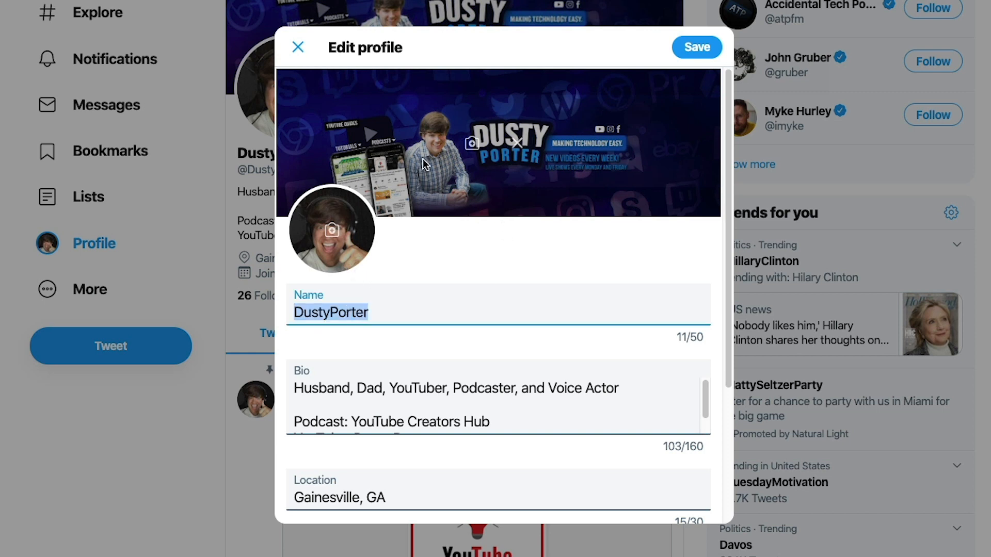
Review the Bio, Location, Website and Birth date fields and save the profile unchanged
scroll("down", 3)
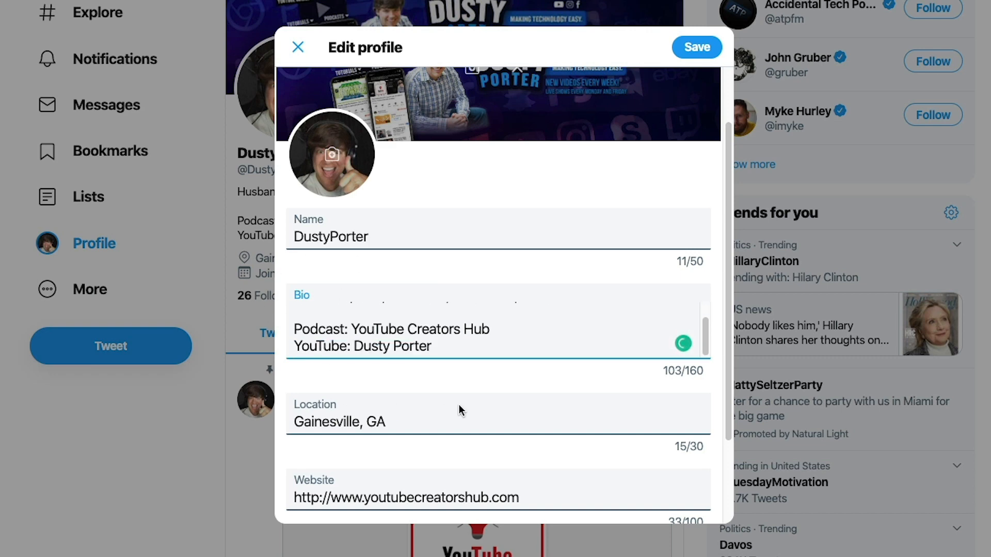
scroll("down", 3)
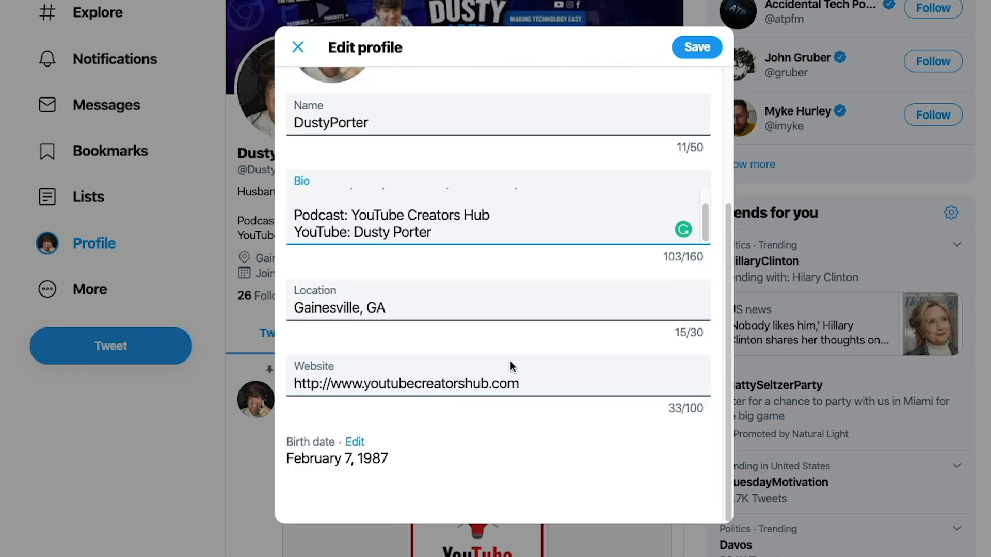
scroll("up", 3)
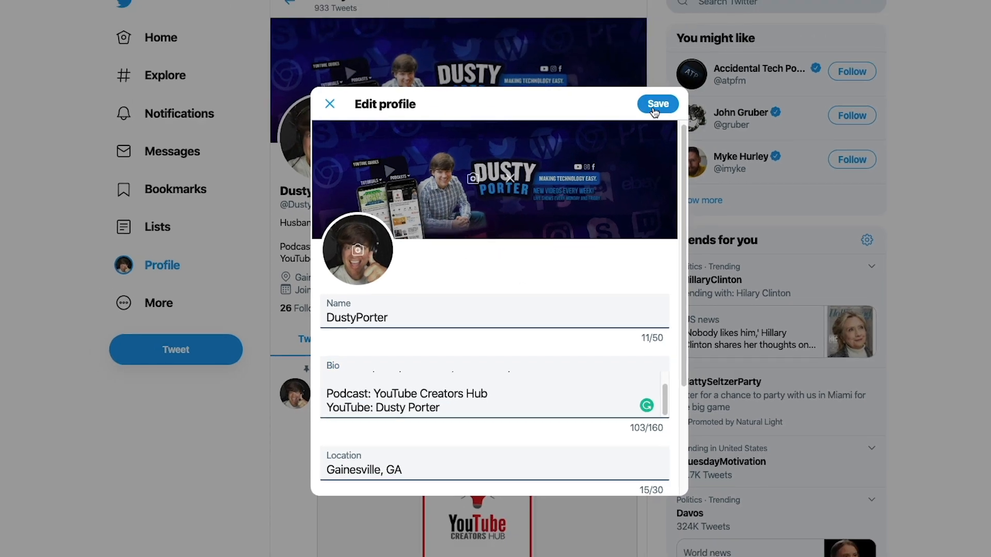
left_click(658, 103)
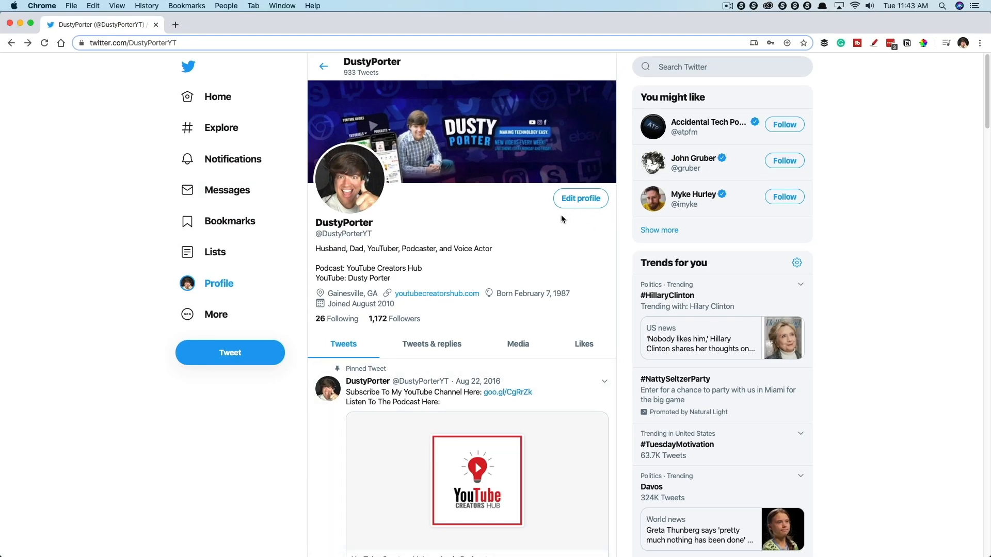
mouse_move(541, 227)
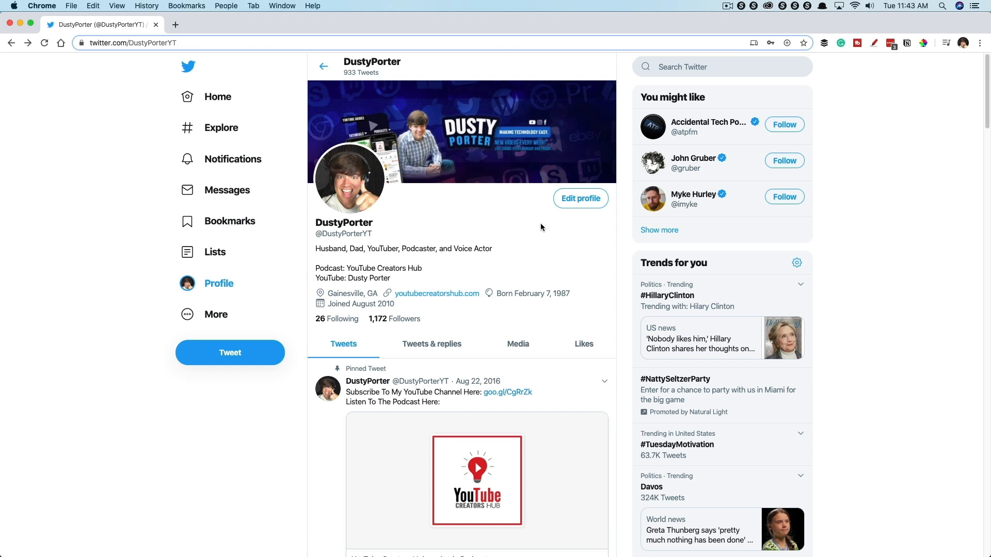
mouse_move(529, 234)
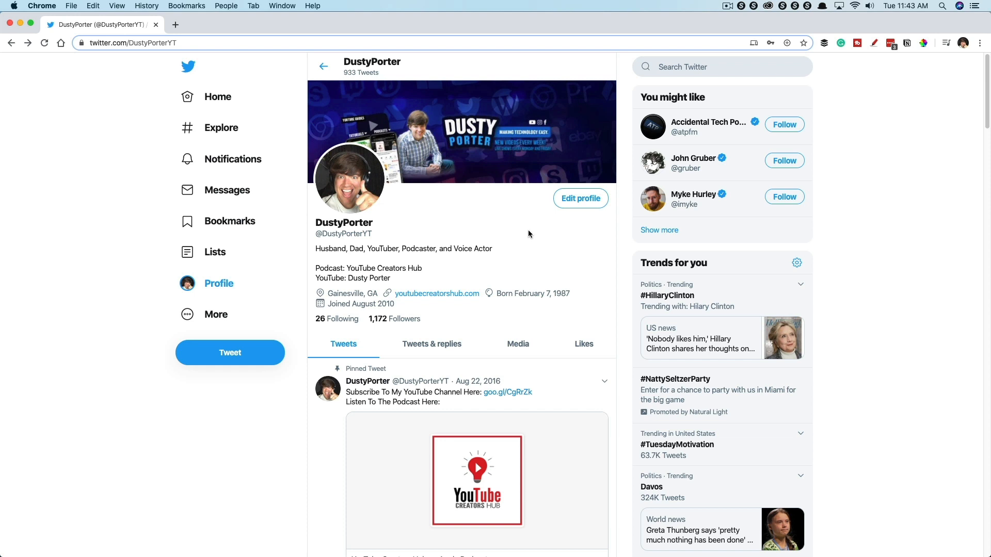
mouse_move(516, 231)
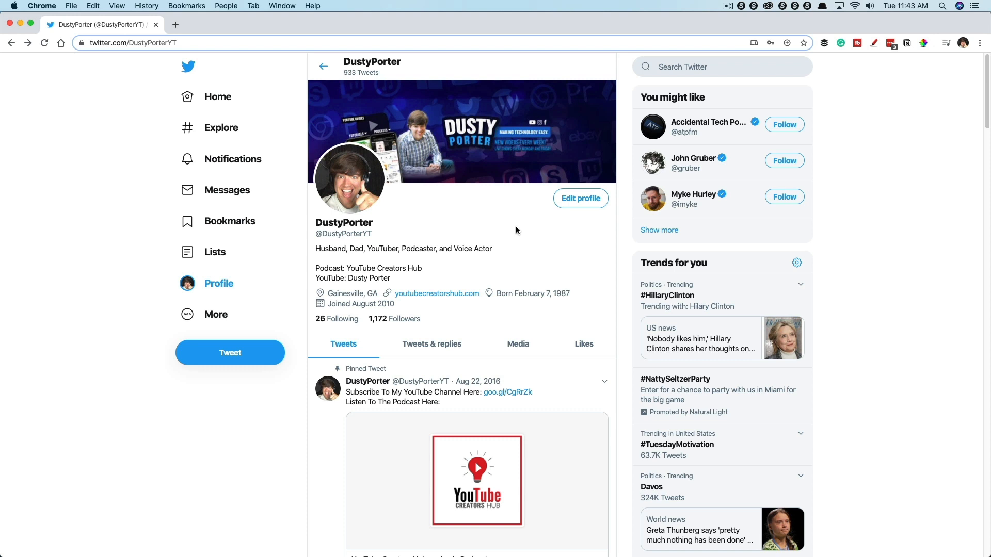
mouse_move(507, 230)
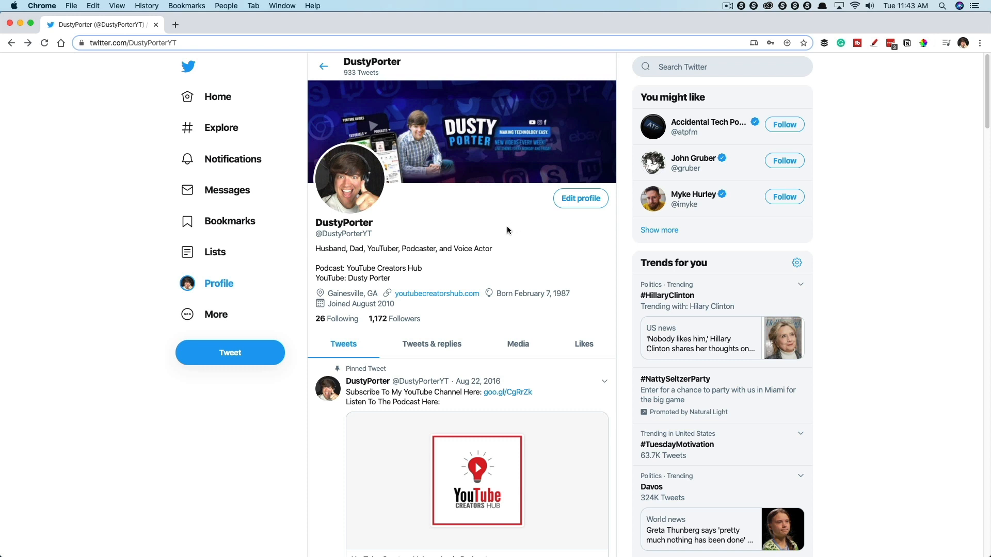
mouse_move(57, 367)
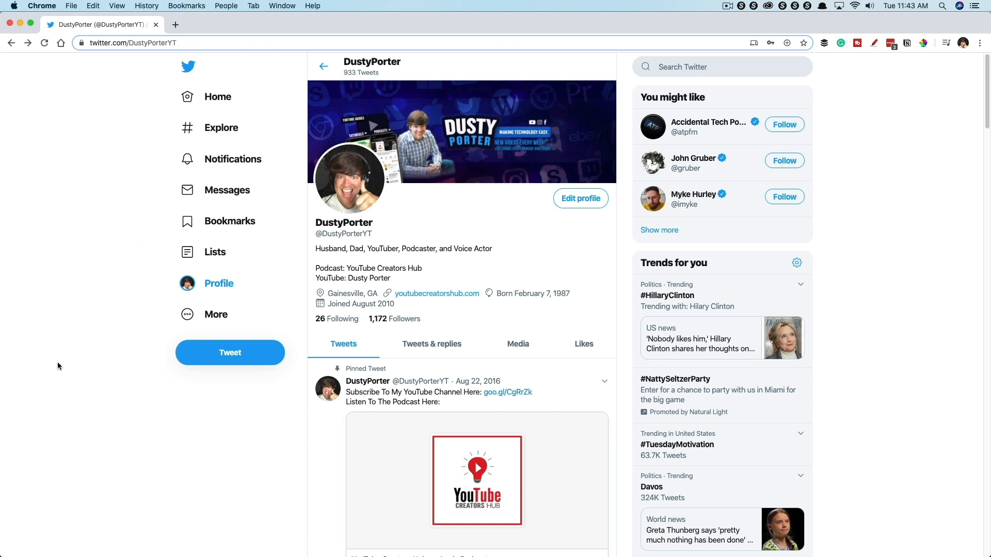
Go from the More menu to the Settings and privacy pages
left_click(216, 314)
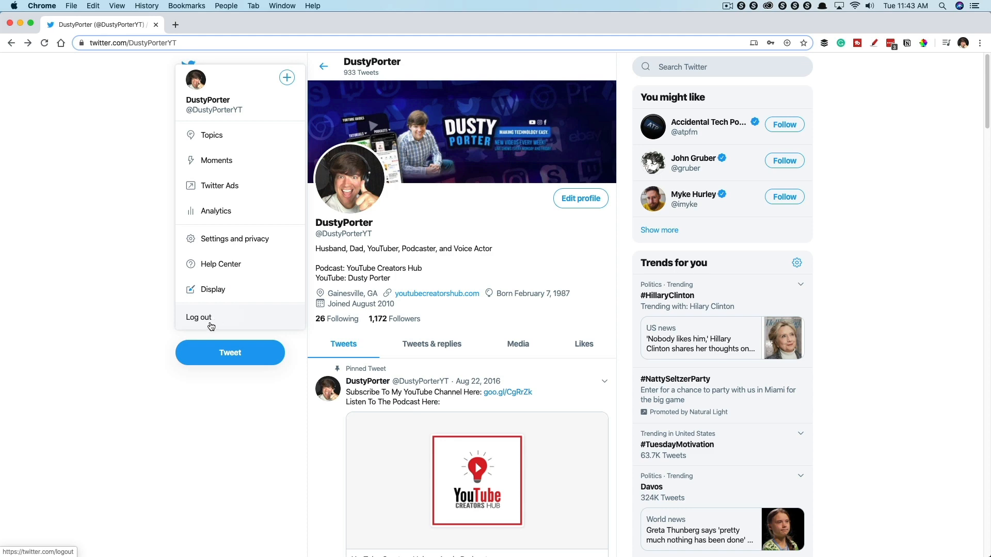
left_click(234, 239)
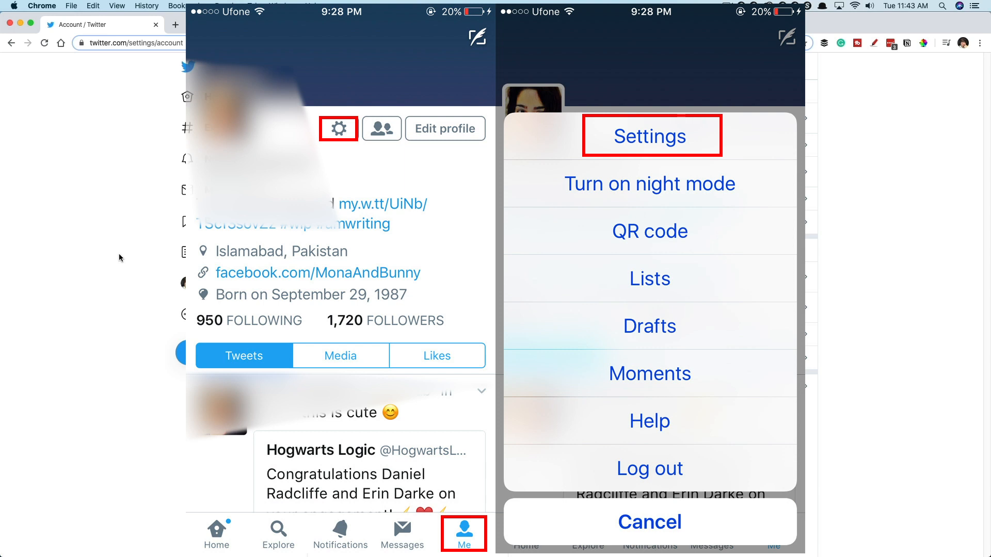
mouse_move(93, 196)
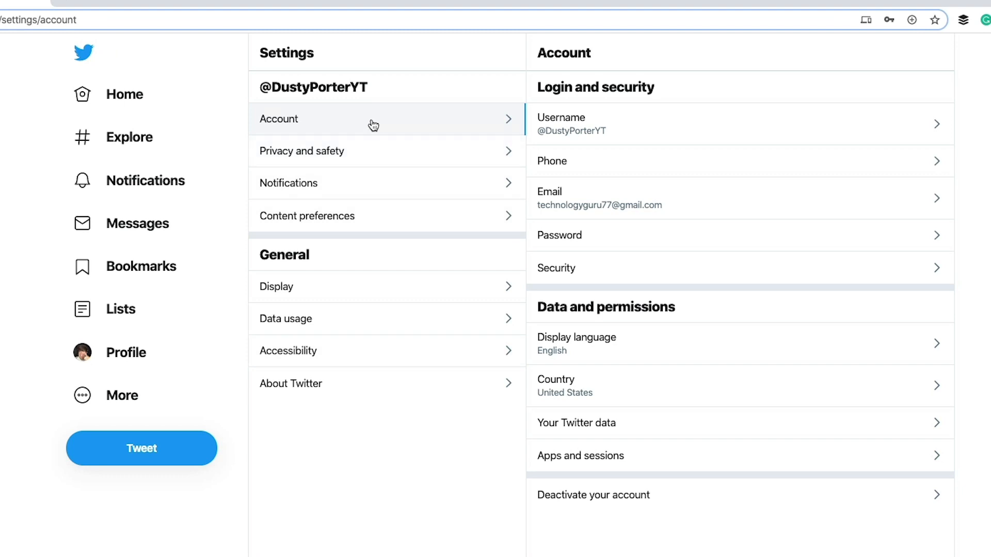
mouse_move(591, 131)
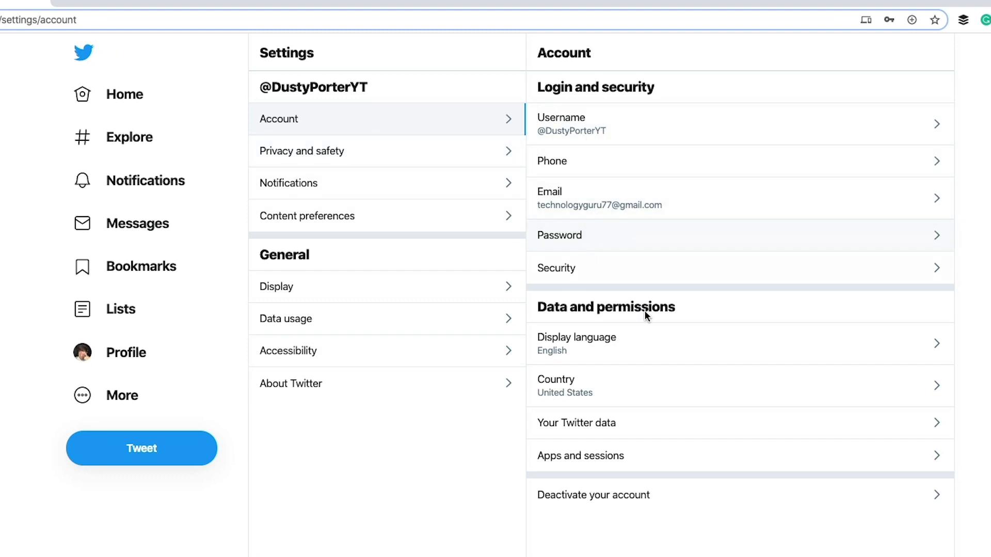
mouse_move(348, 172)
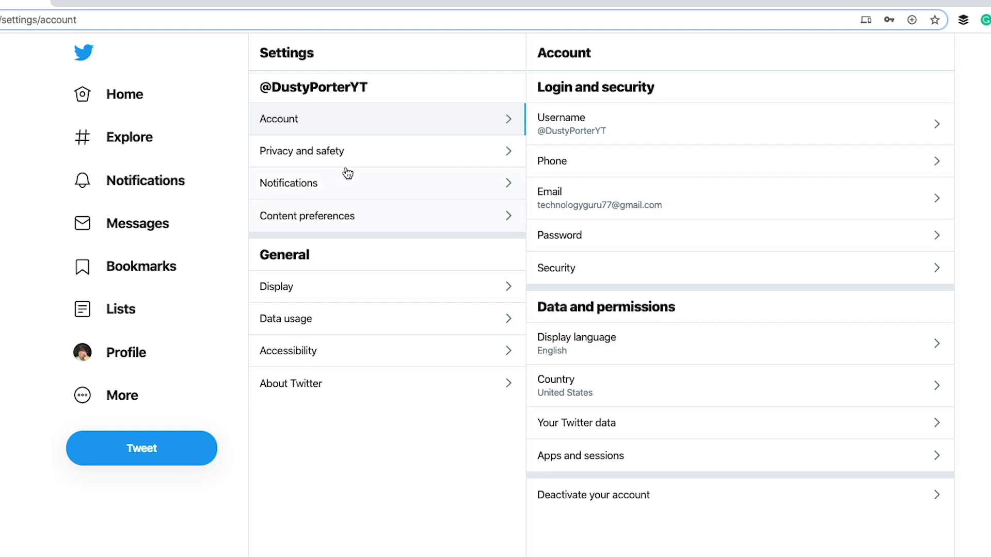
In Privacy and safety, start protecting your Tweets and back out, leaving protection off
left_click(303, 151)
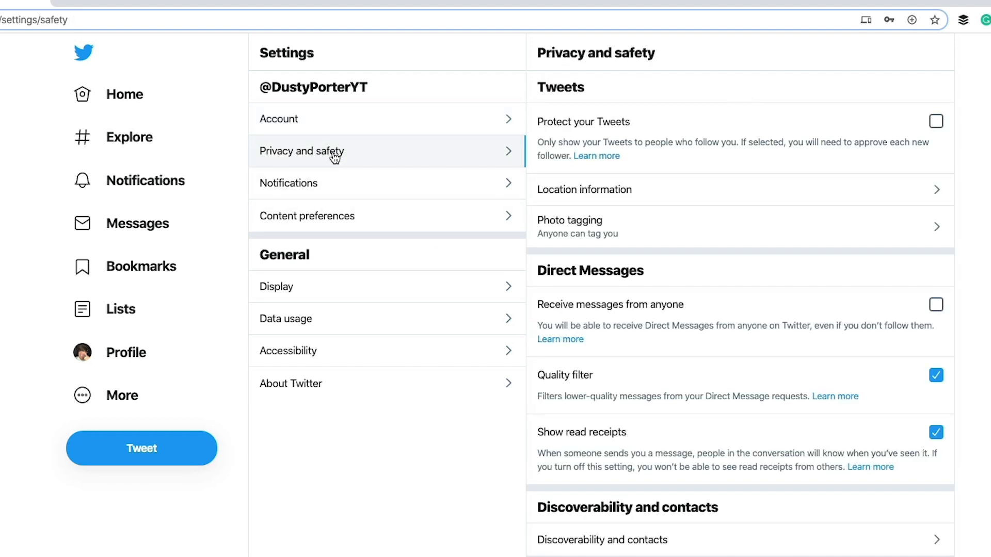
mouse_move(651, 115)
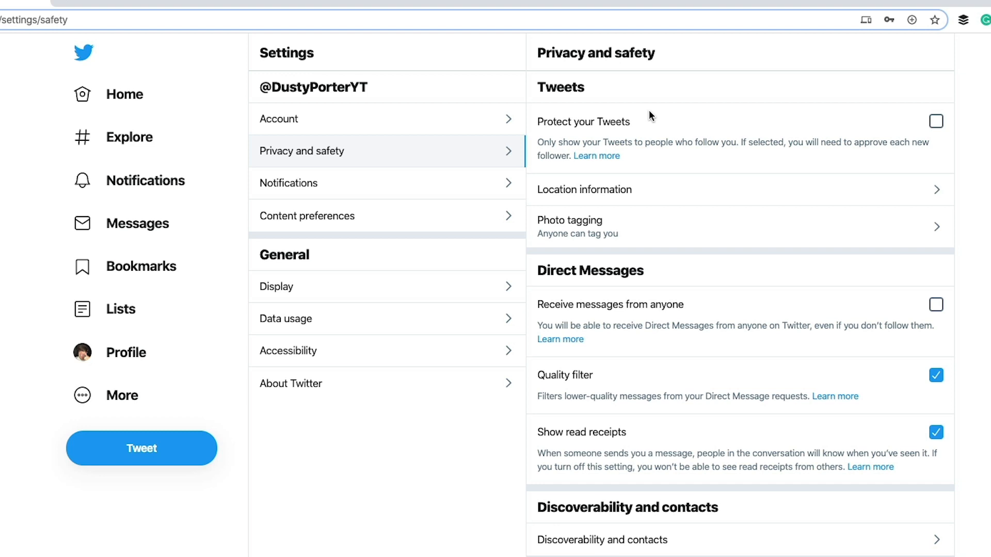
mouse_move(647, 170)
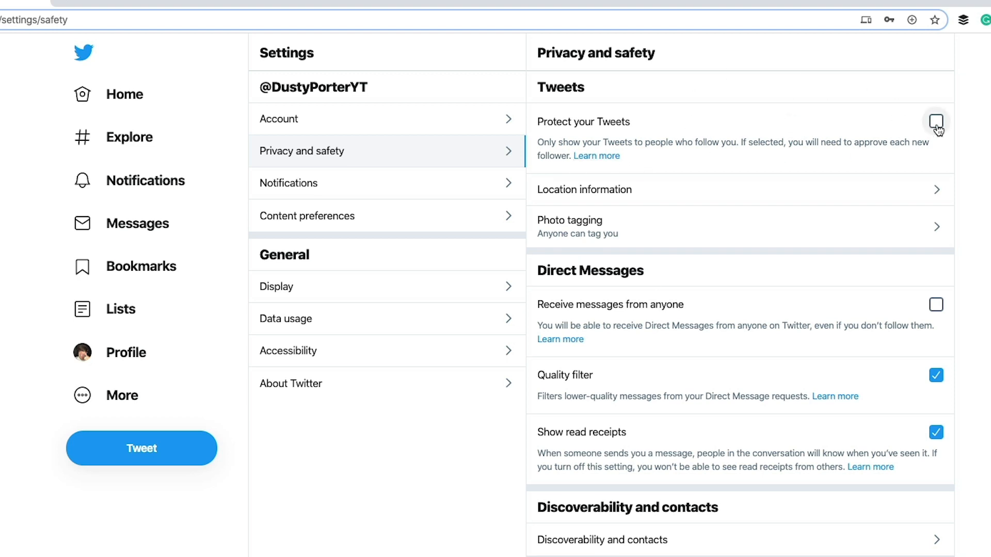
left_click(937, 121)
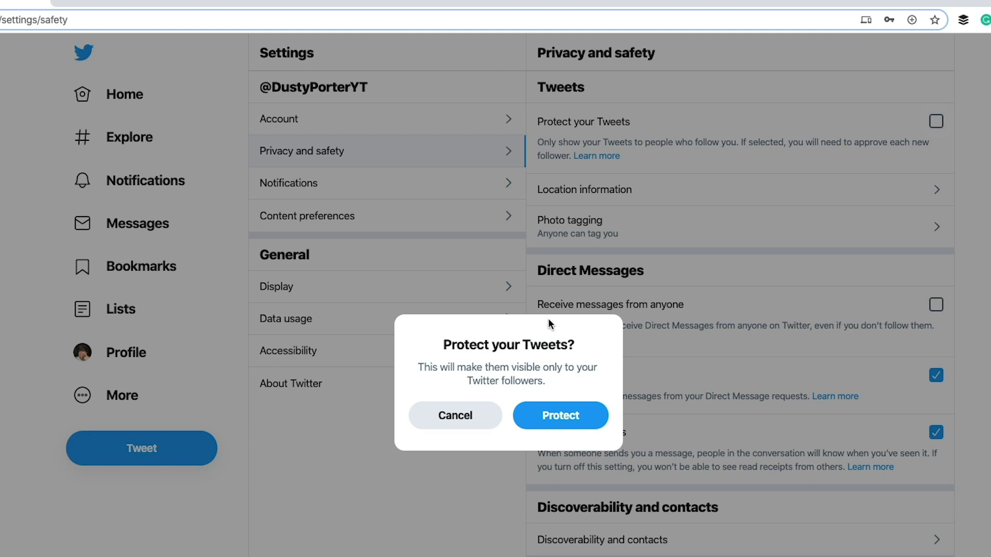
left_click(456, 415)
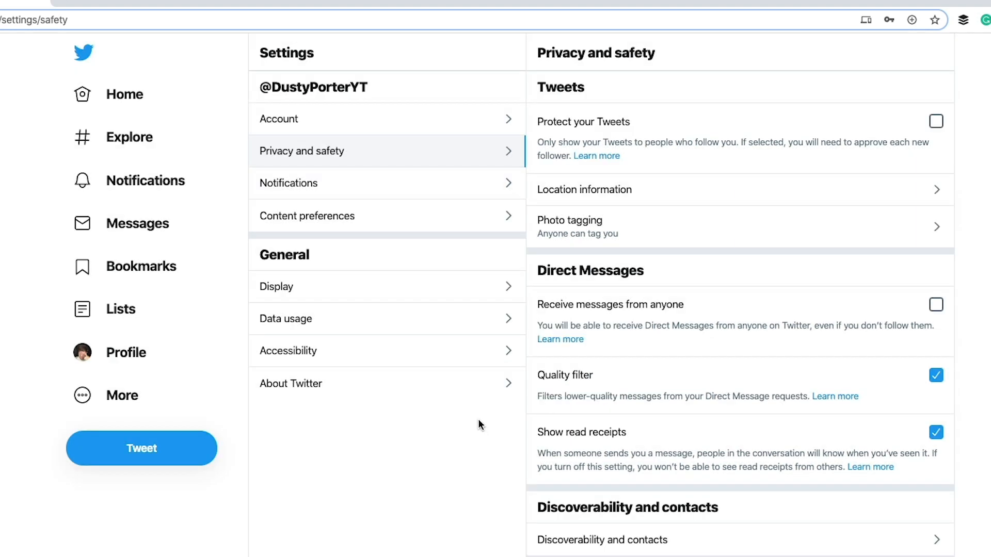
mouse_move(456, 428)
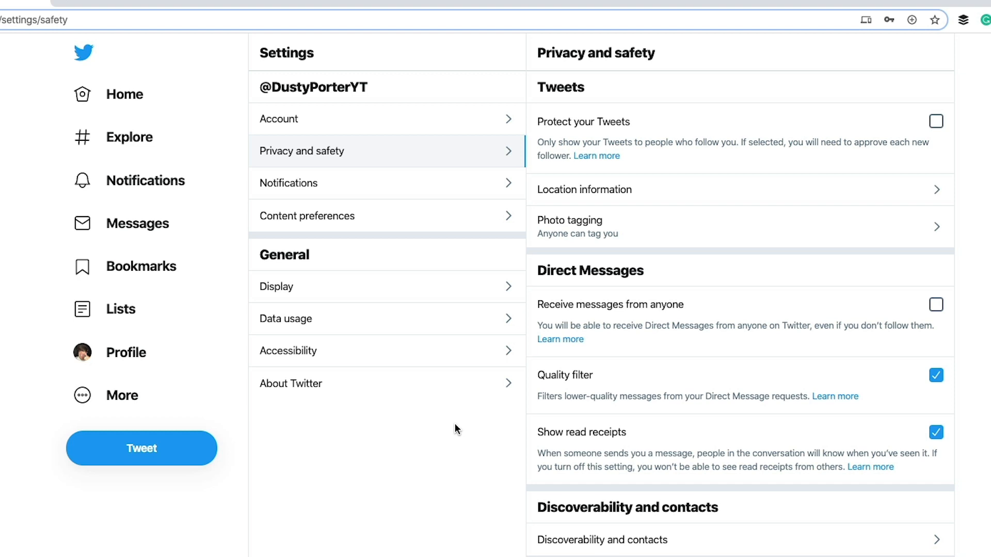
mouse_move(860, 229)
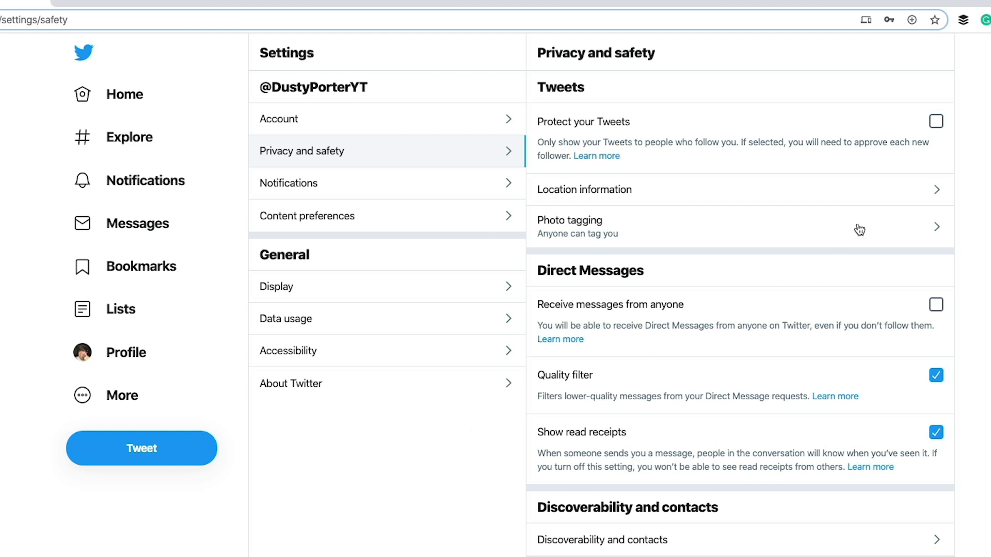
mouse_move(958, 115)
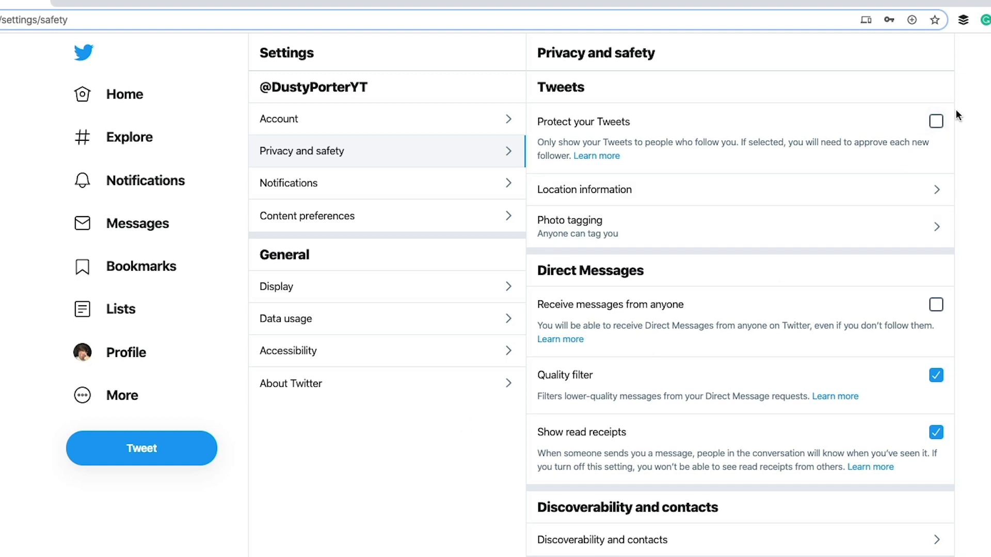
left_click(583, 189)
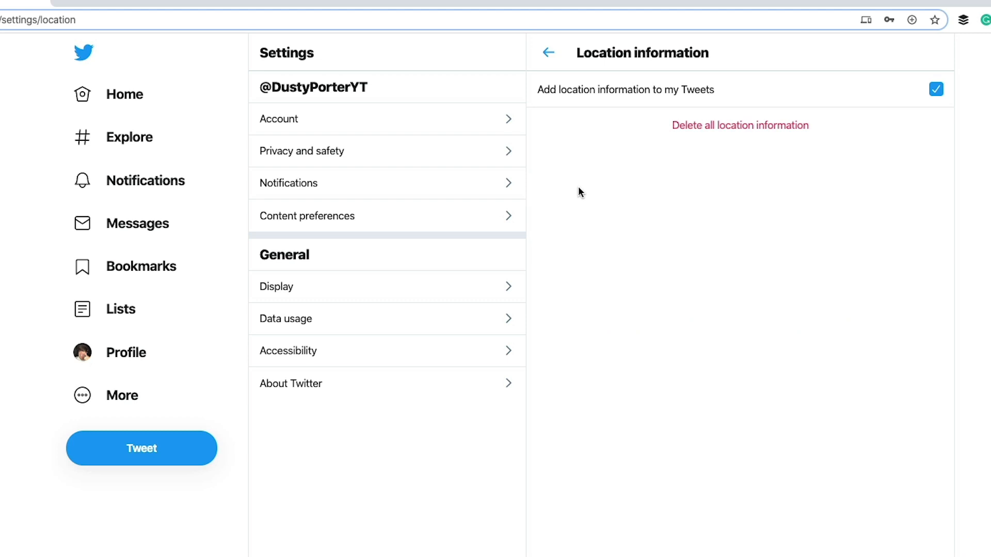
mouse_move(793, 133)
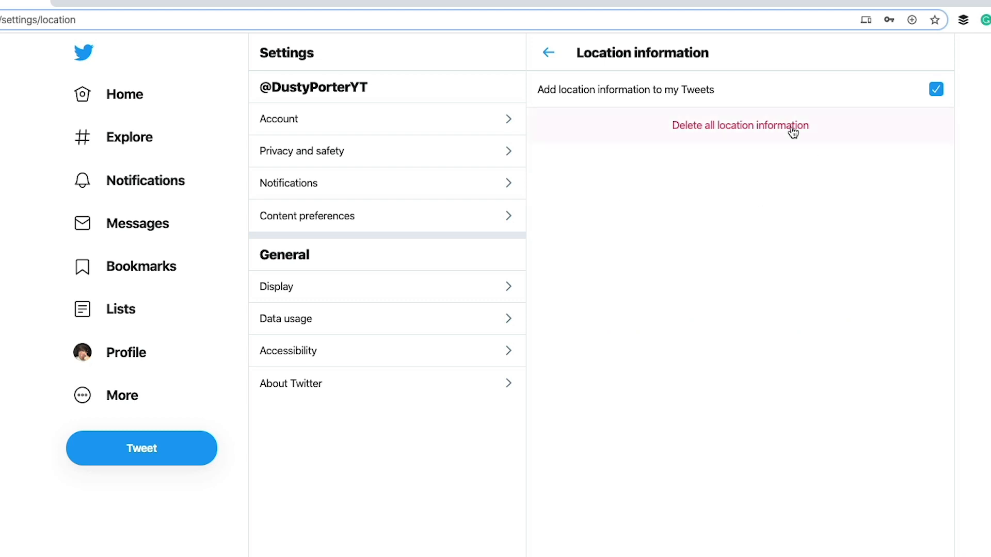
mouse_move(705, 231)
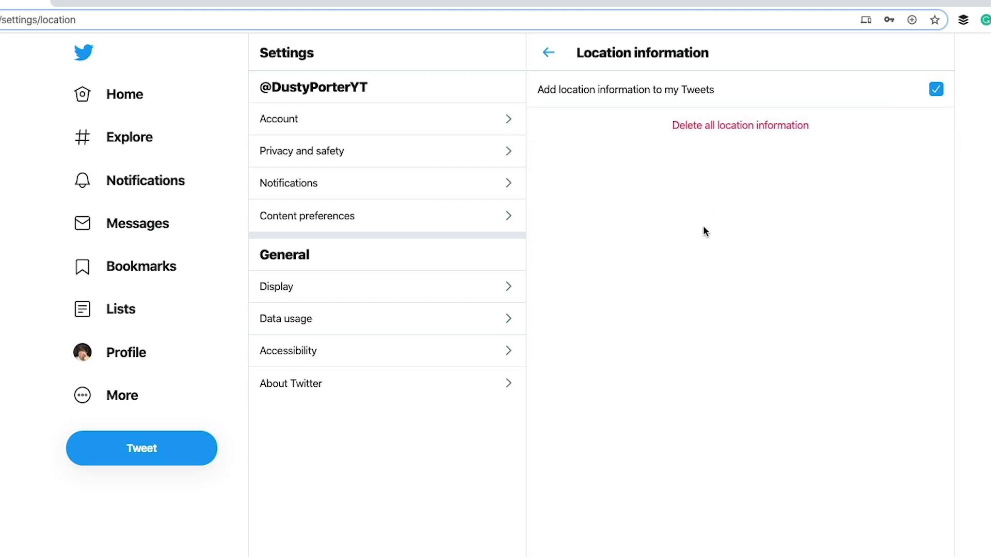
mouse_move(615, 131)
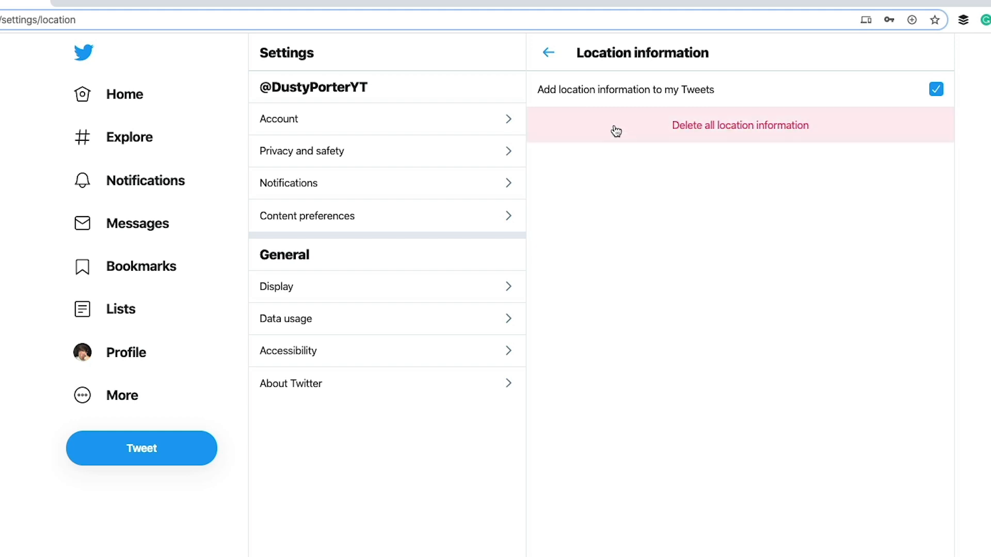
mouse_move(896, 173)
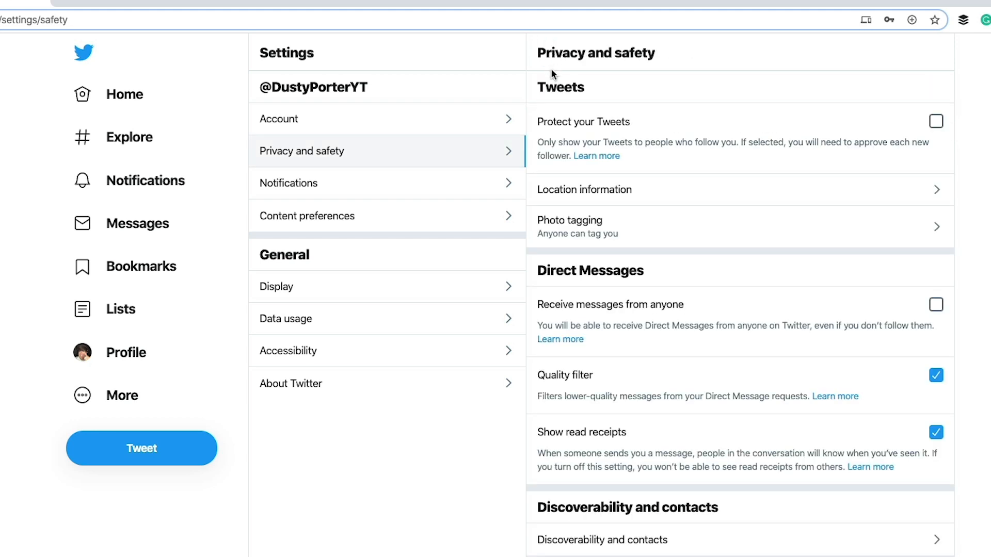
mouse_move(555, 229)
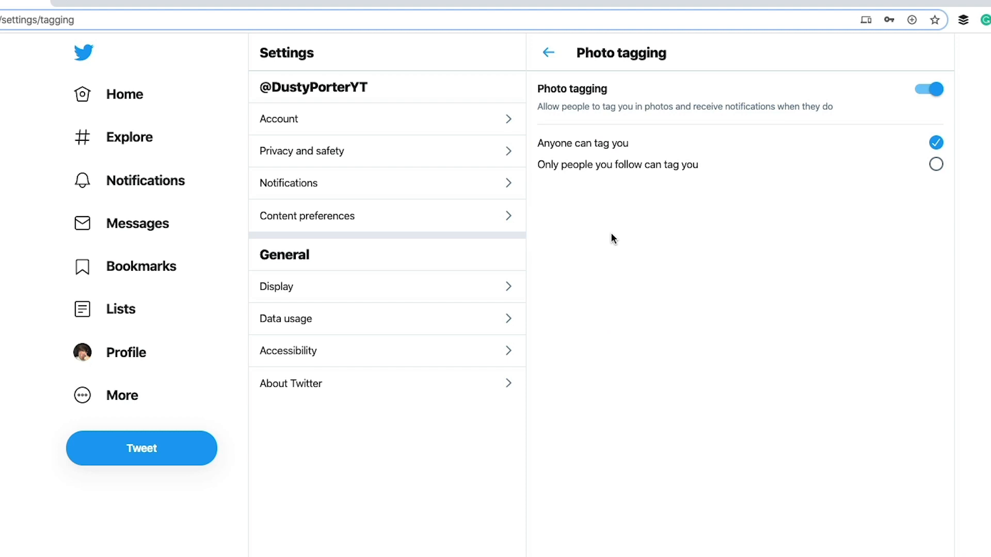
mouse_move(937, 138)
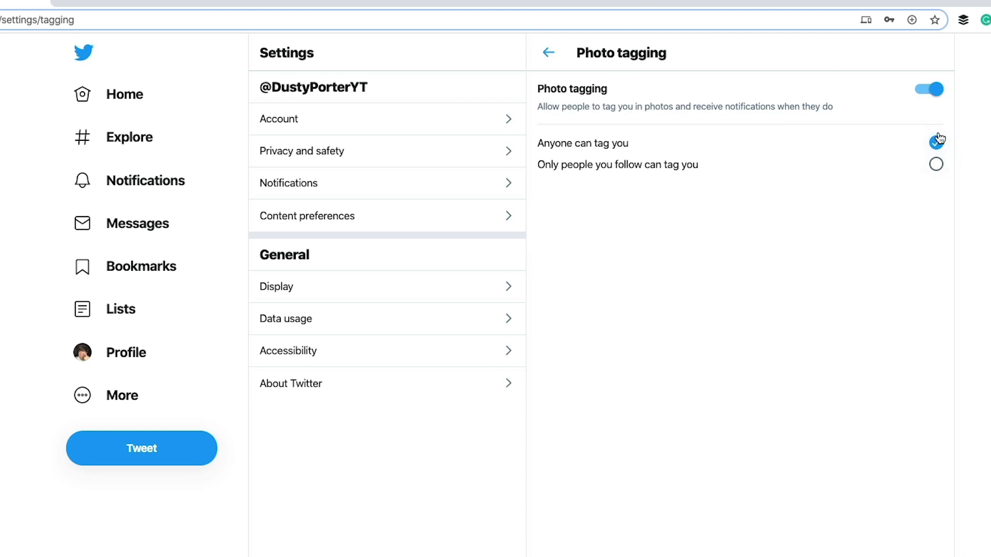
Keep Anyone can tag you selected and return to Privacy and safety
left_click(936, 143)
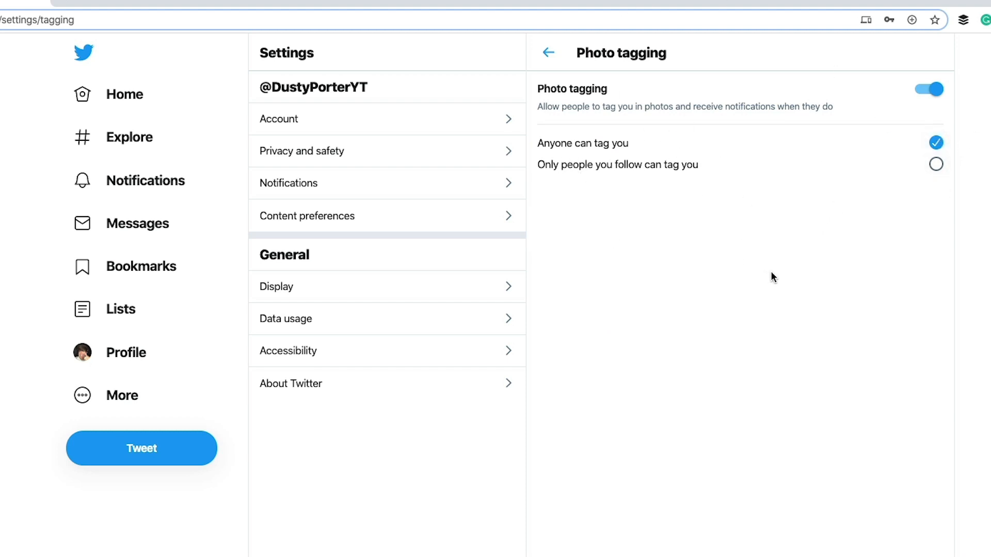
mouse_move(763, 277)
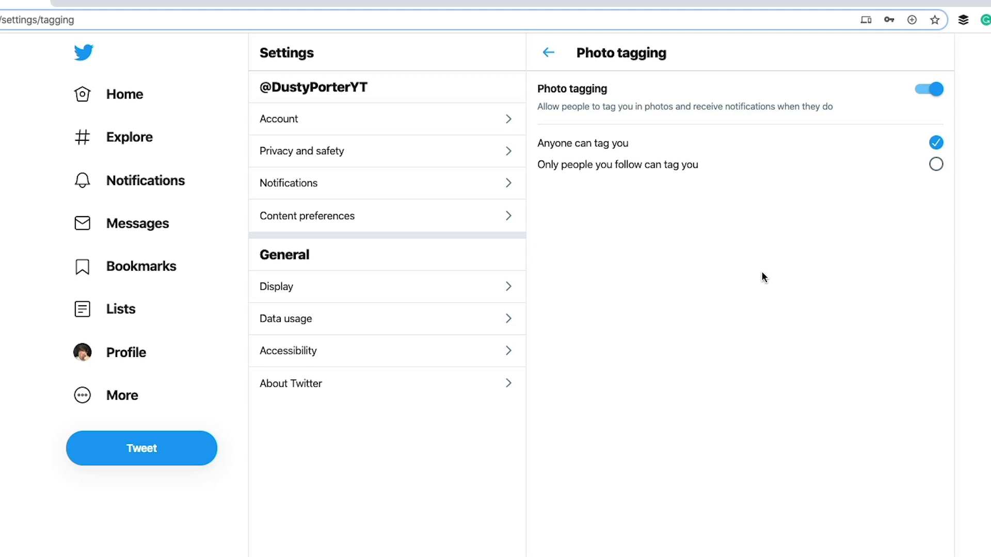
mouse_move(917, 212)
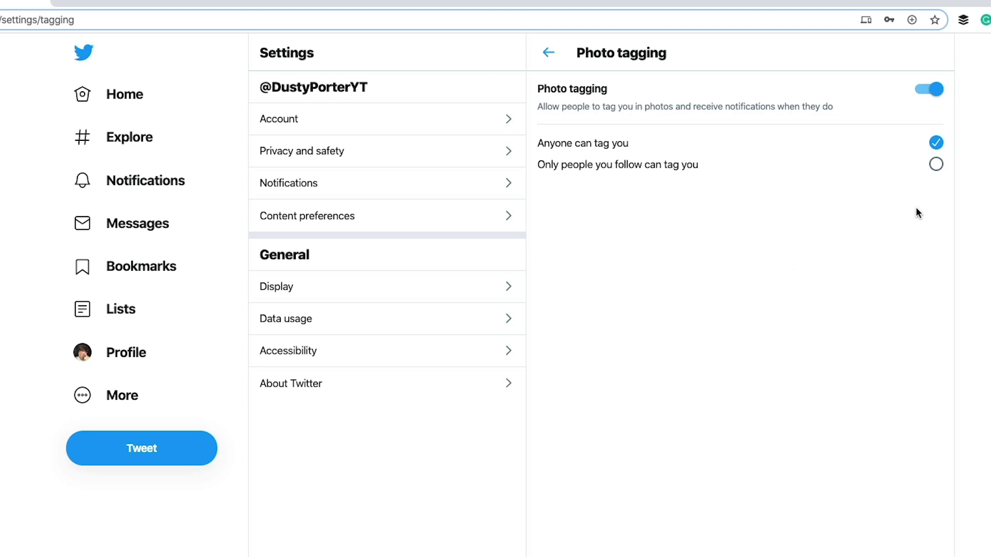
mouse_move(929, 133)
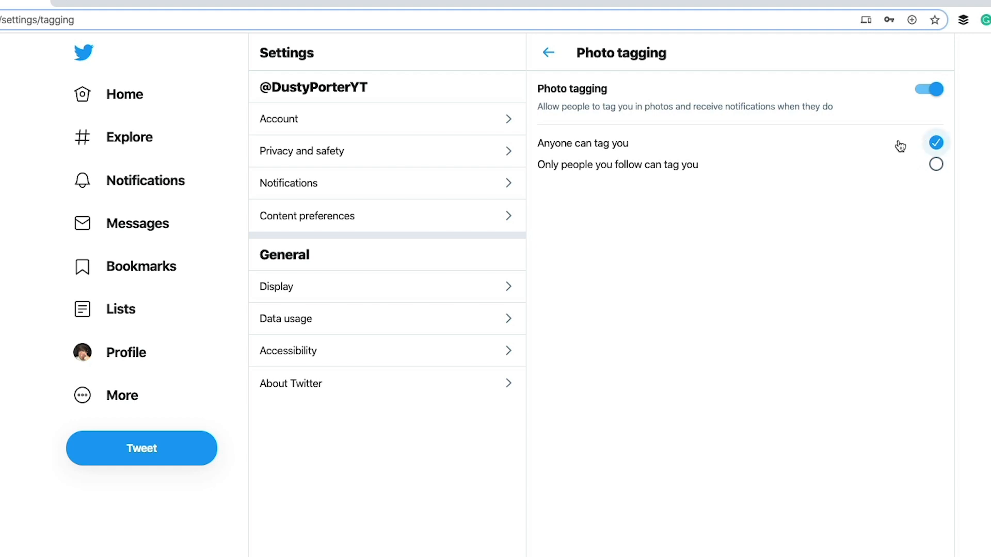
mouse_move(836, 159)
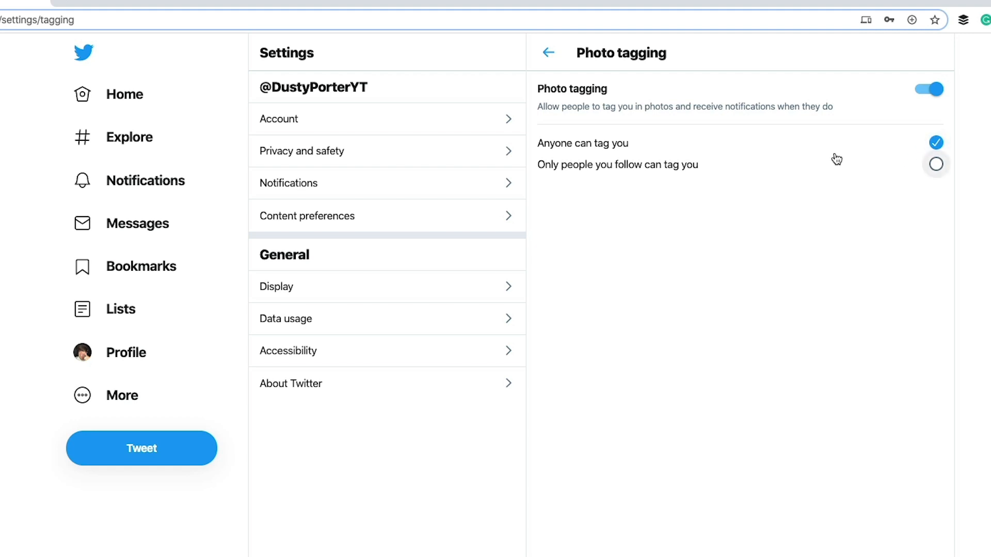
mouse_move(807, 165)
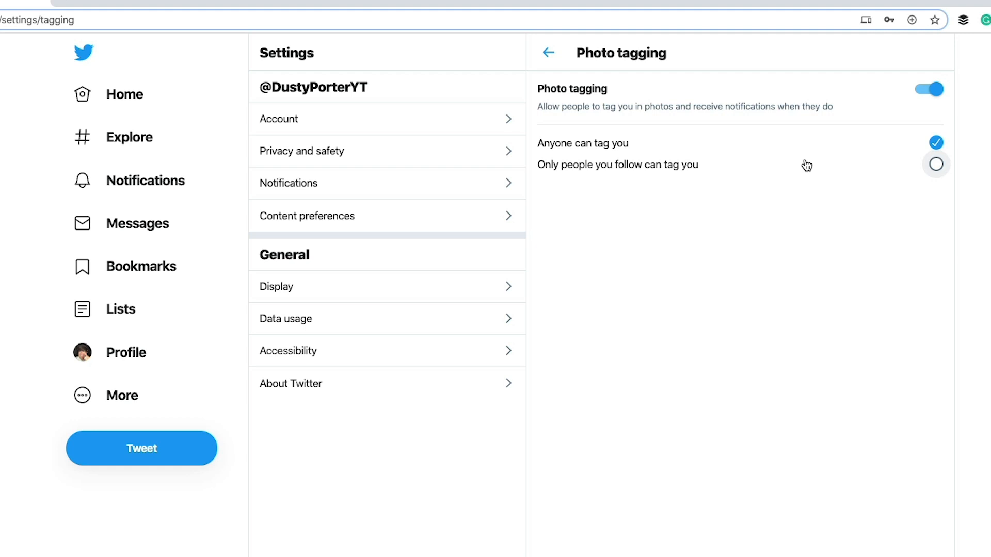
mouse_move(781, 181)
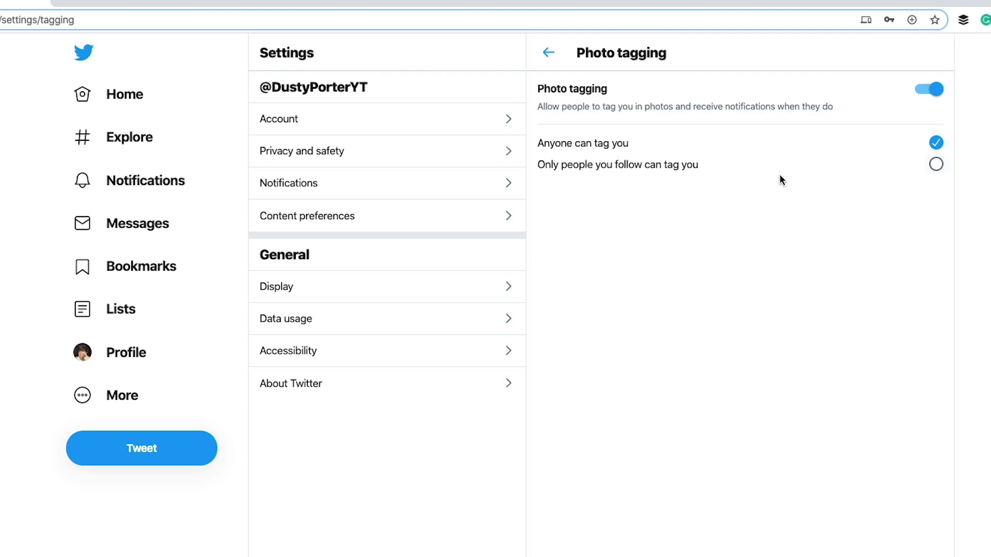
mouse_move(756, 194)
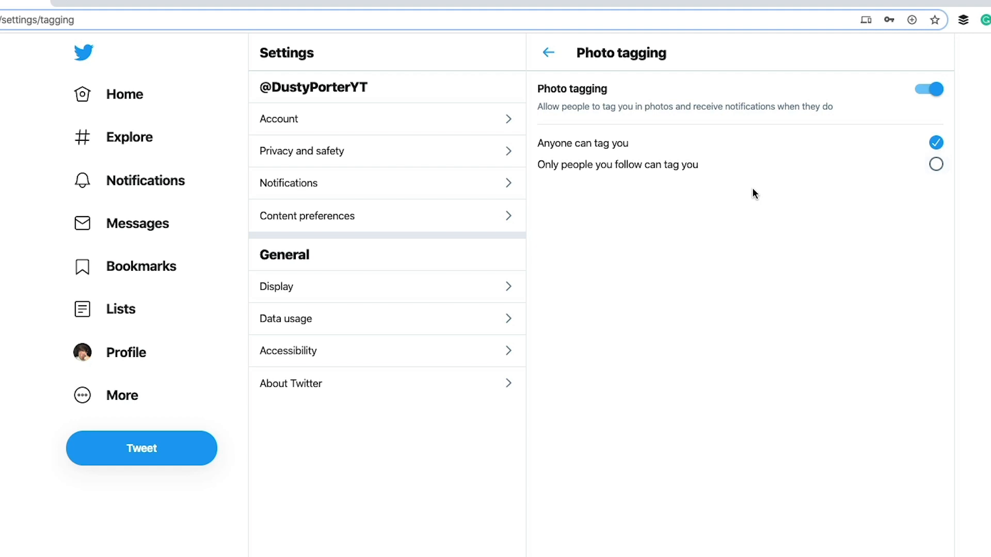
mouse_move(740, 203)
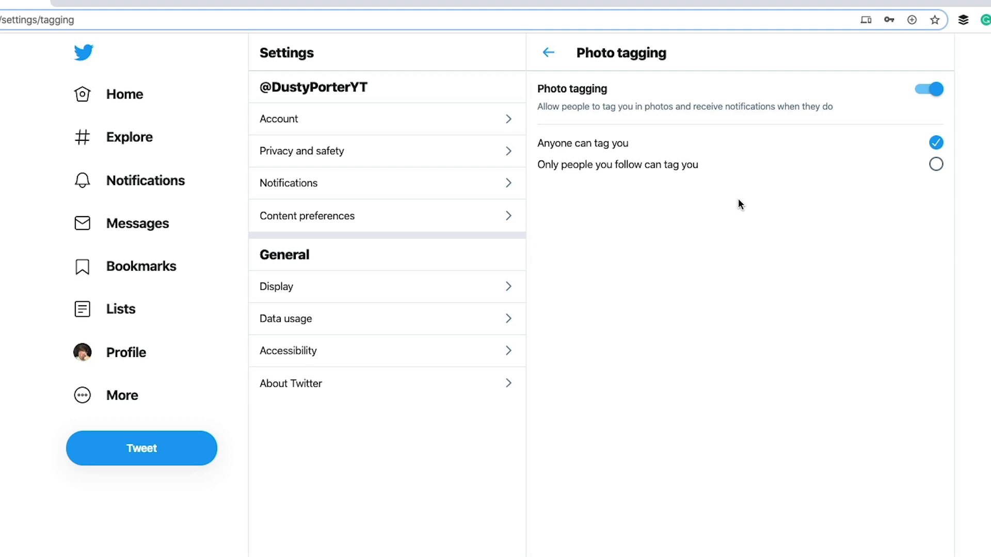
mouse_move(952, 130)
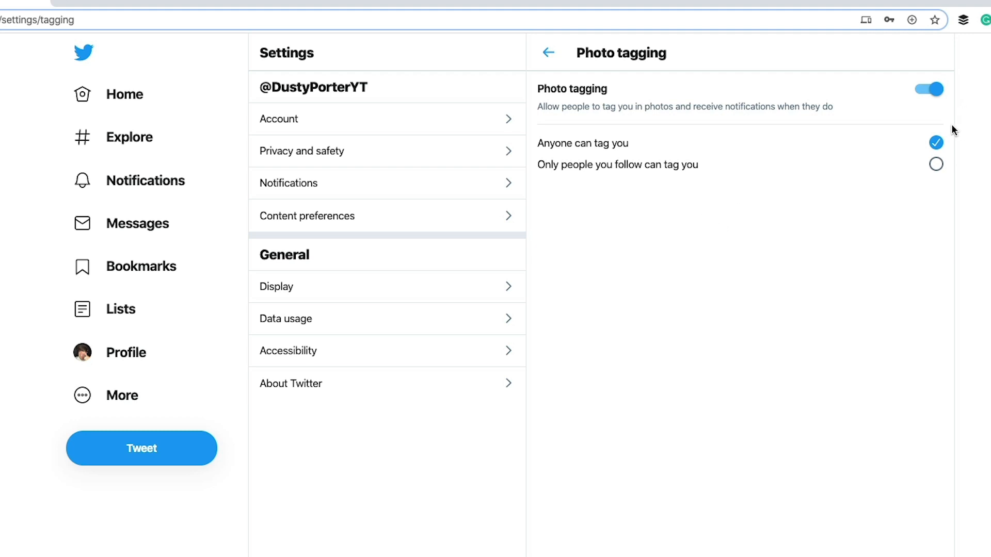
mouse_move(942, 188)
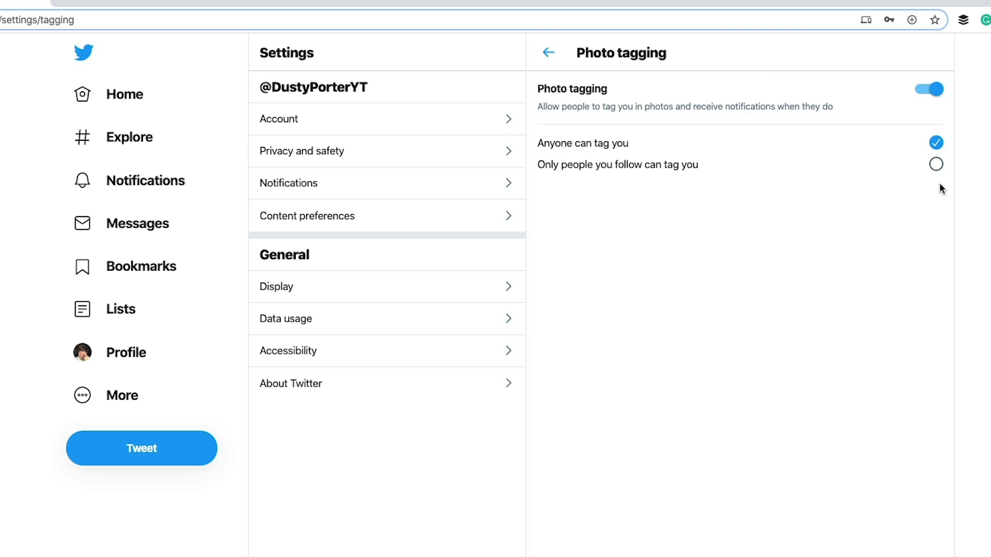
mouse_move(941, 179)
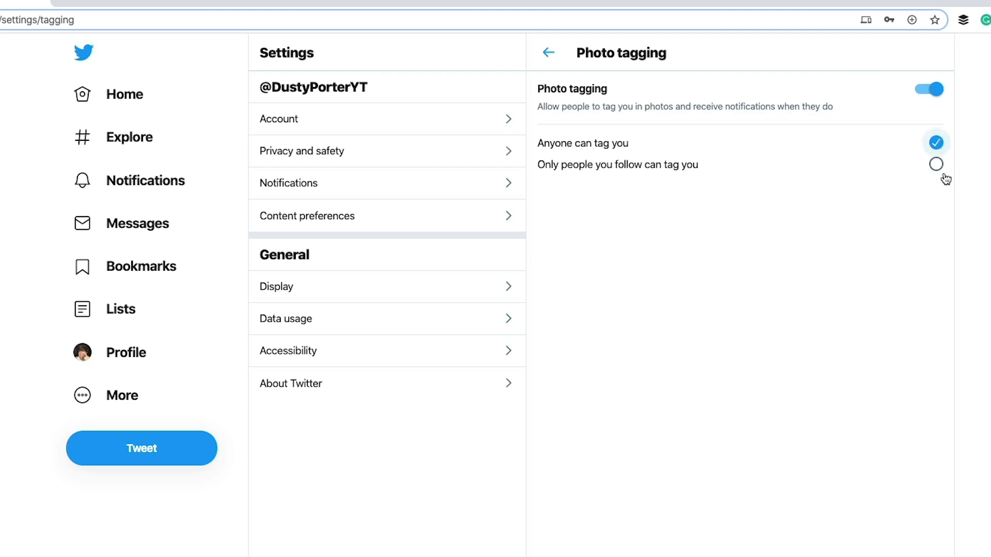
left_click(547, 53)
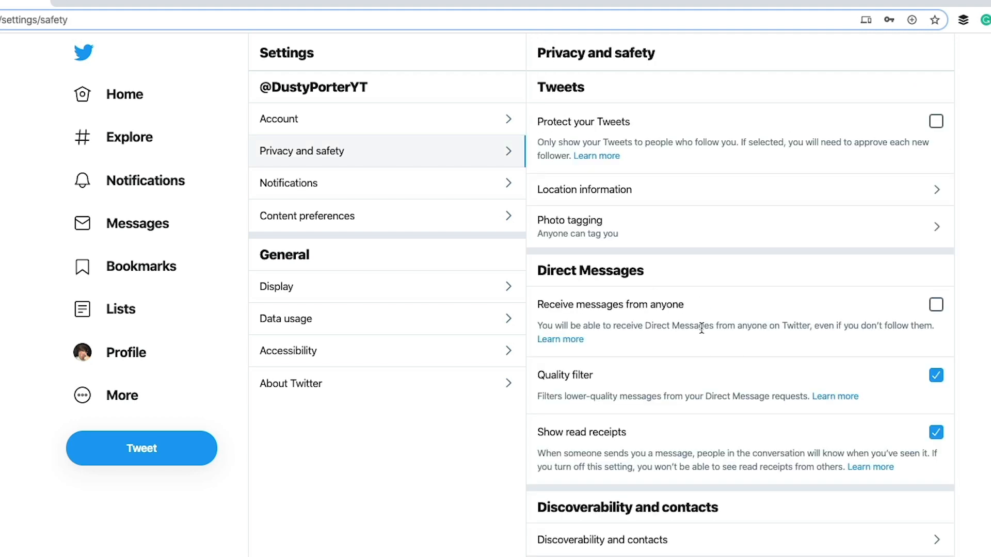
Allow direct messages from anyone and move down to the Safety section
scroll("down", 3)
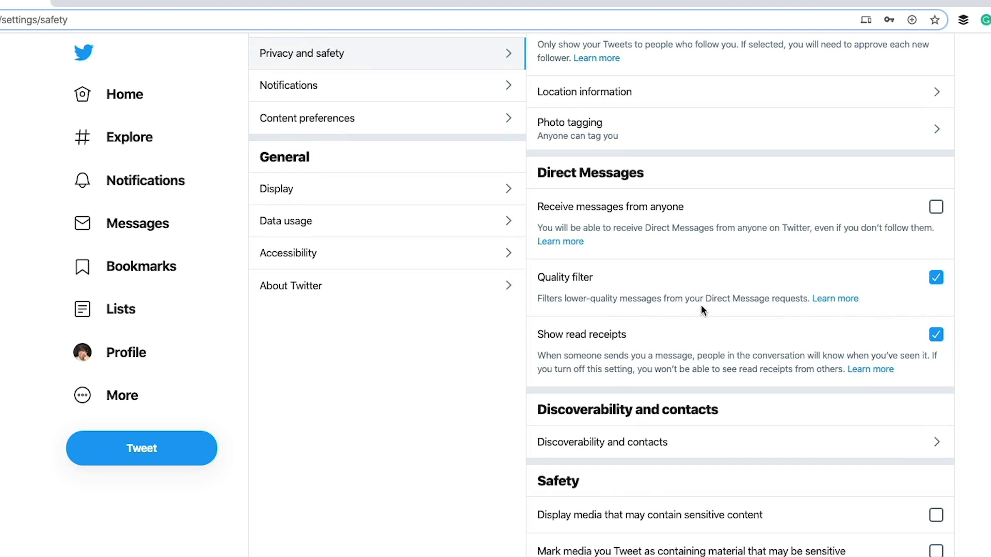
mouse_move(637, 268)
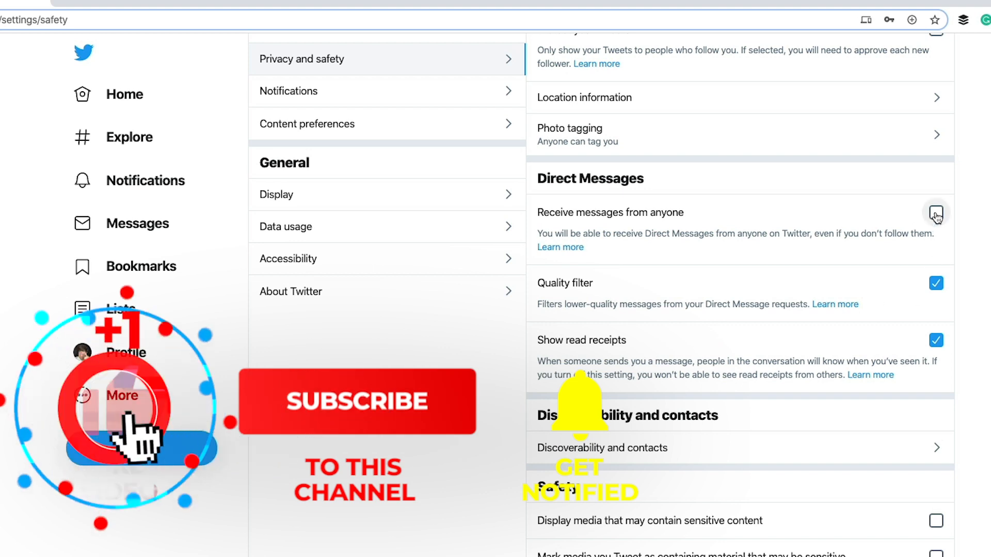
left_click(937, 213)
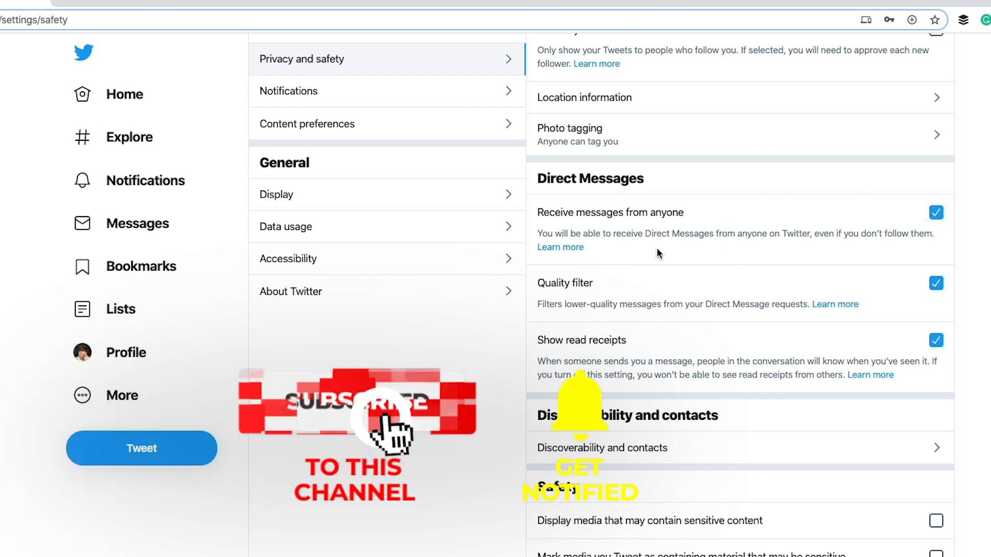
mouse_move(914, 246)
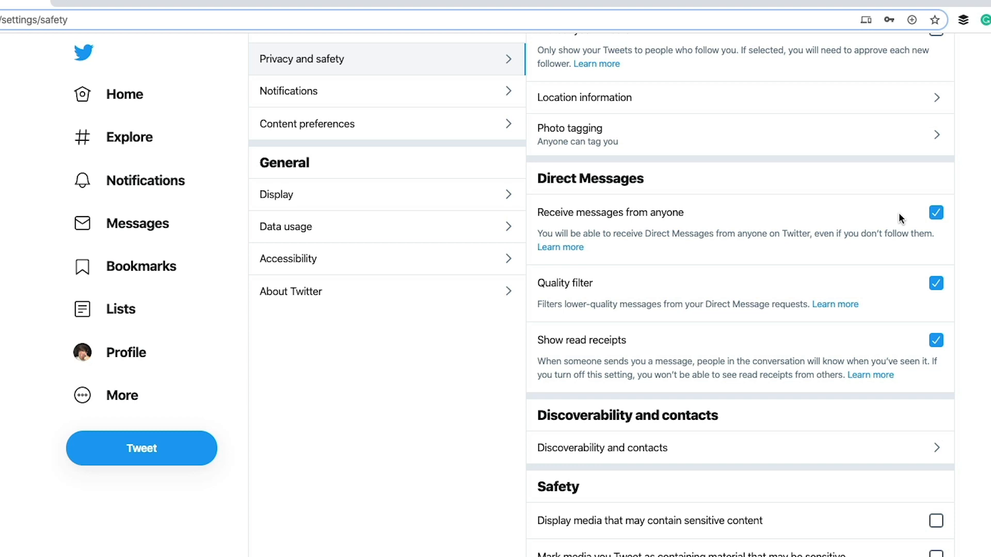
mouse_move(896, 215)
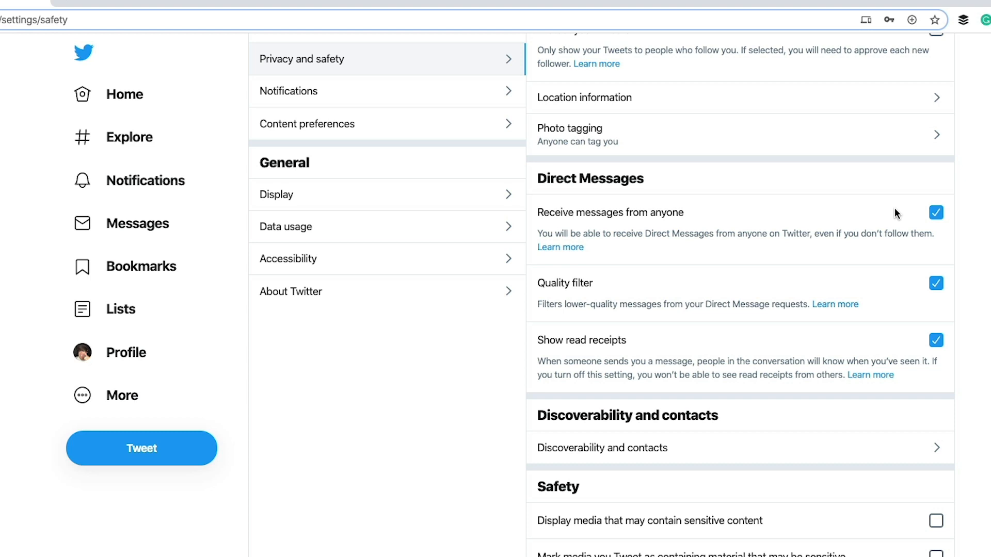
mouse_move(565, 313)
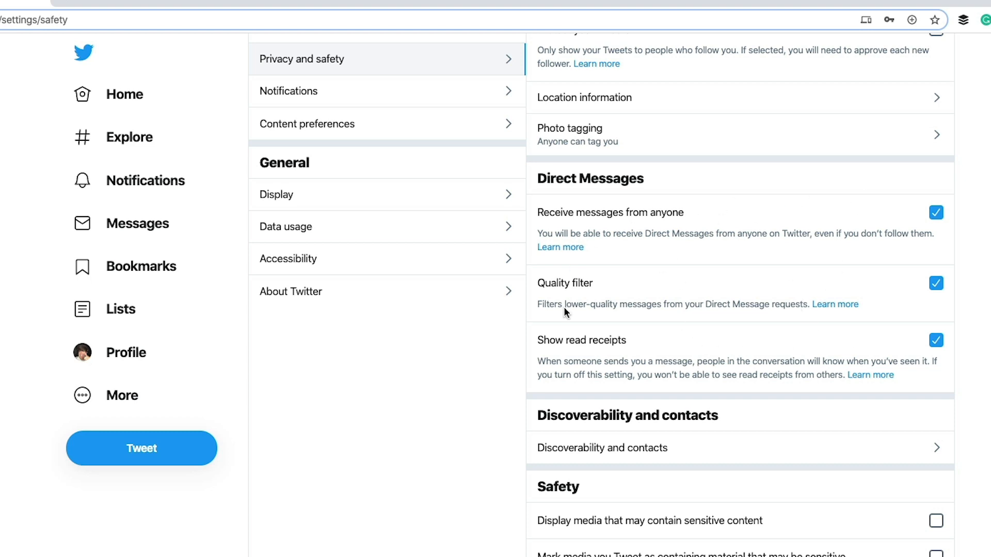
mouse_move(768, 217)
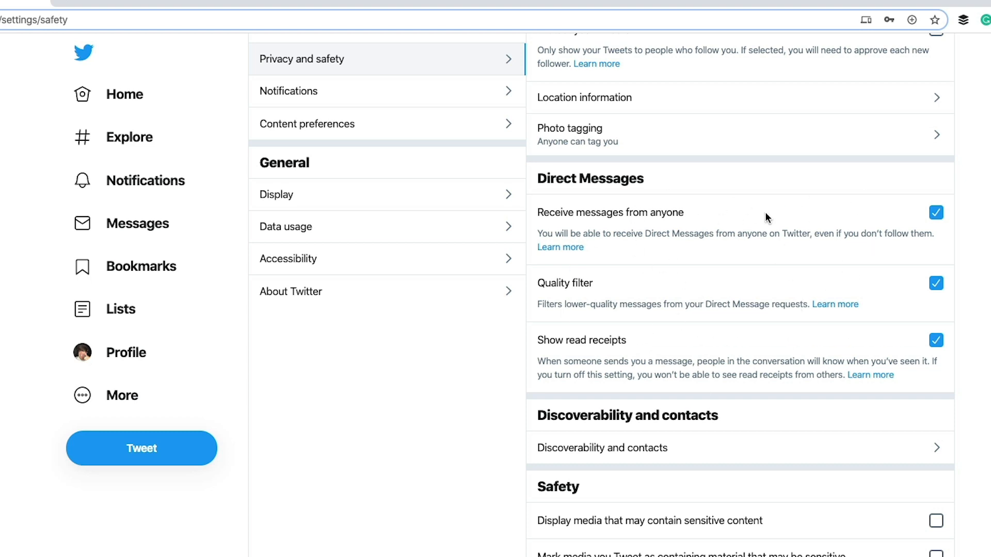
mouse_move(837, 291)
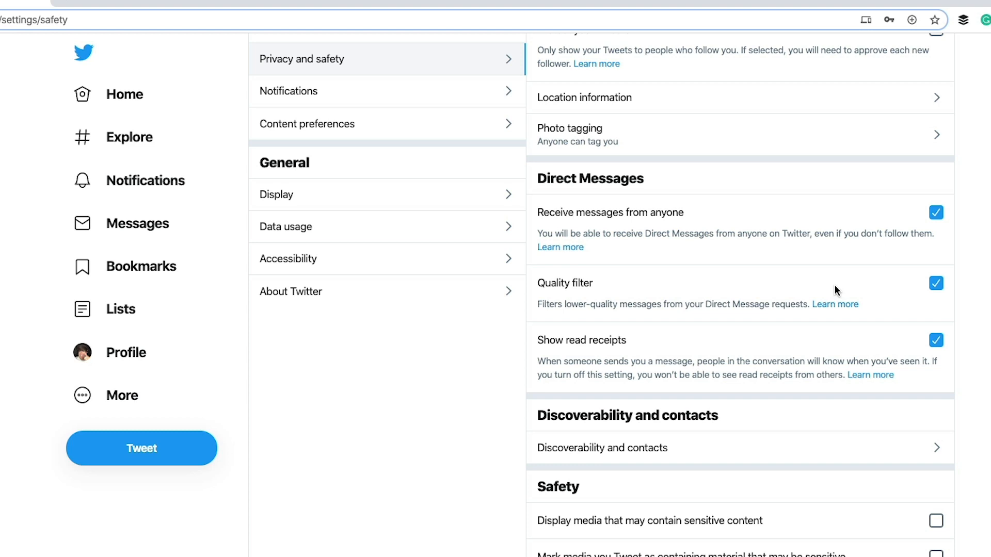
mouse_move(981, 293)
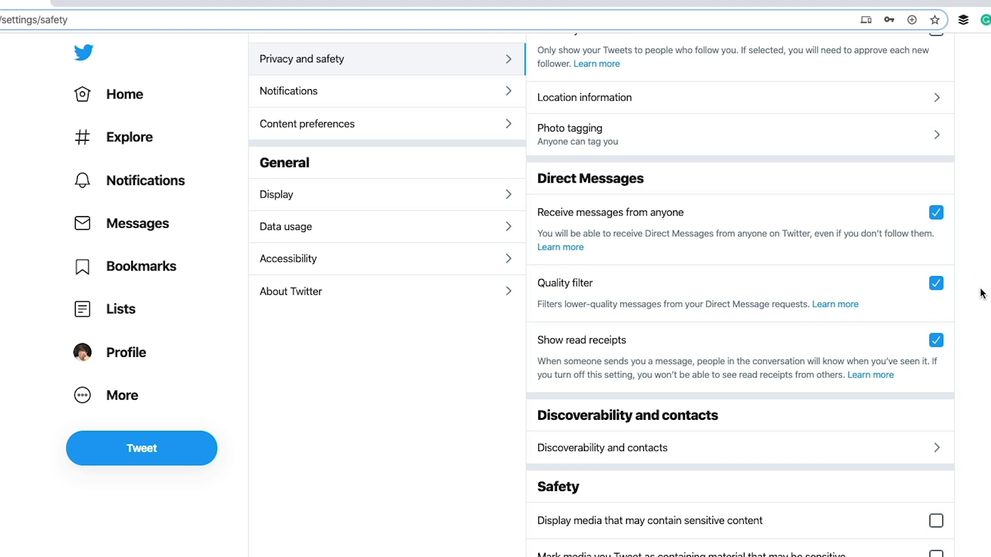
mouse_move(975, 292)
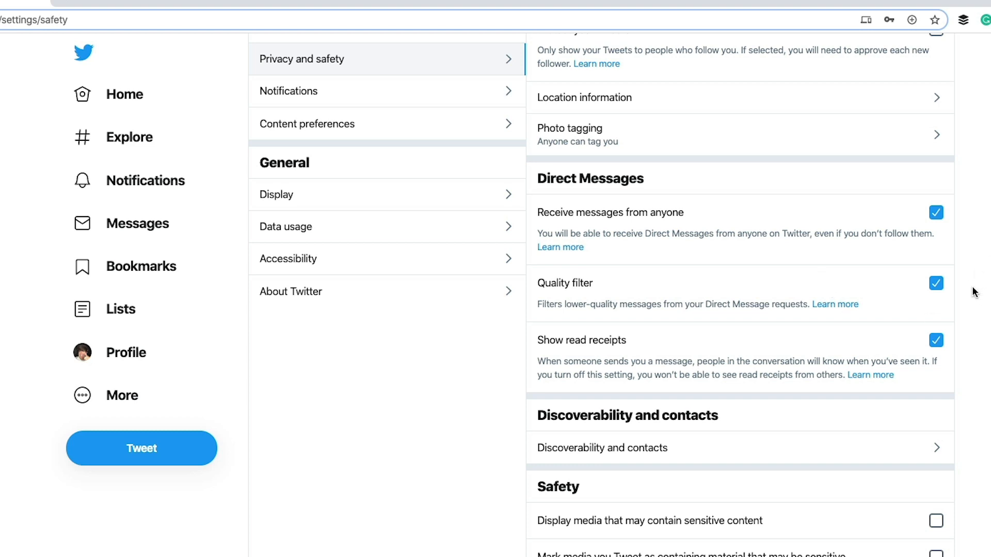
mouse_move(553, 387)
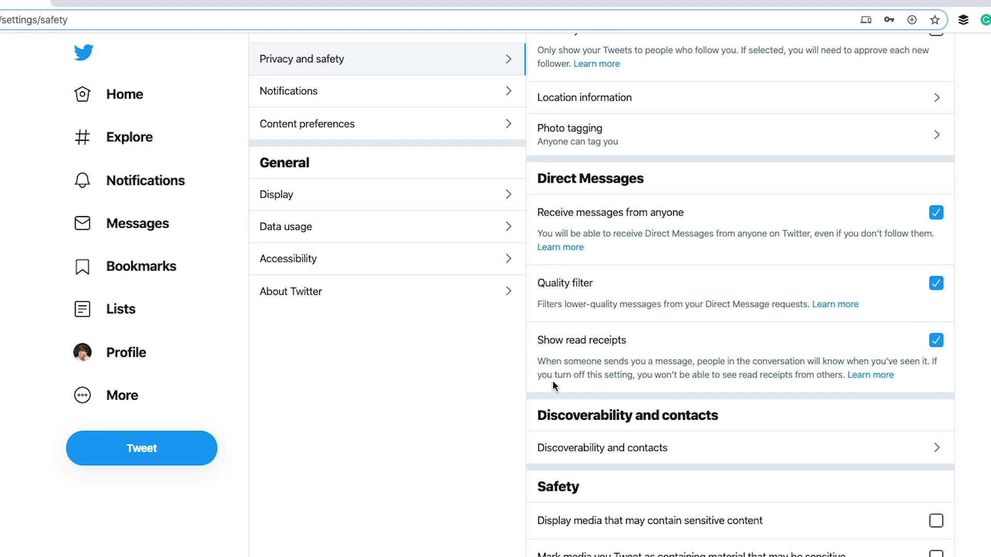
mouse_move(553, 379)
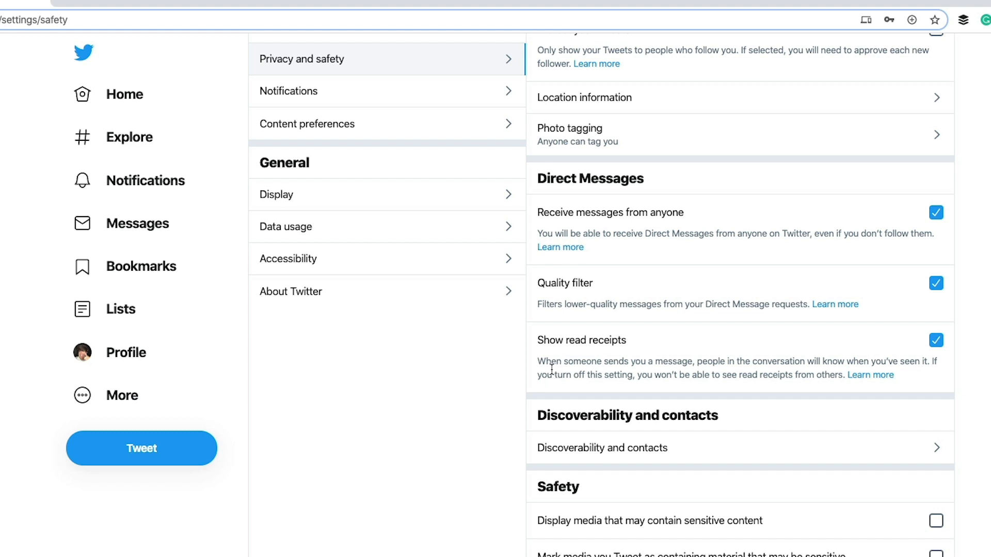
scroll("down", 3)
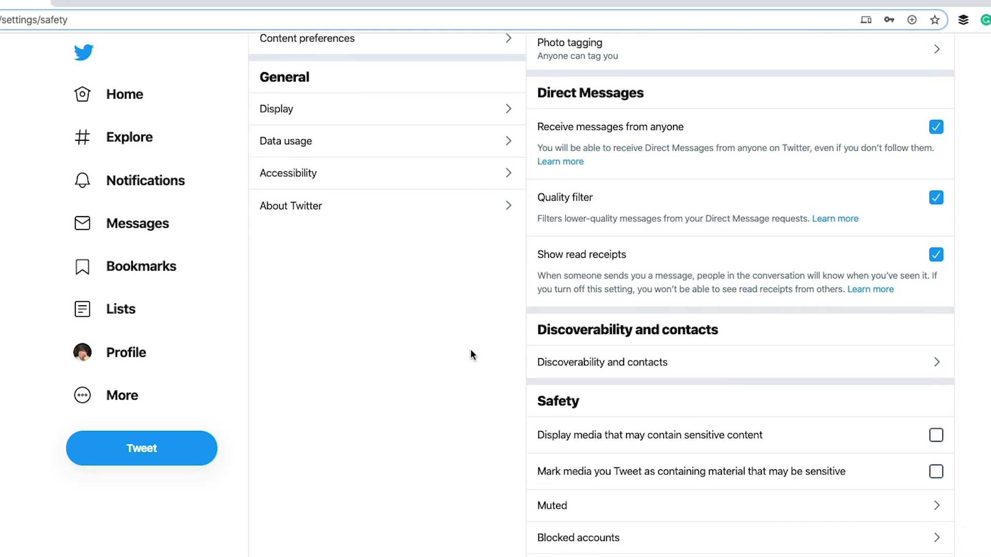
mouse_move(463, 393)
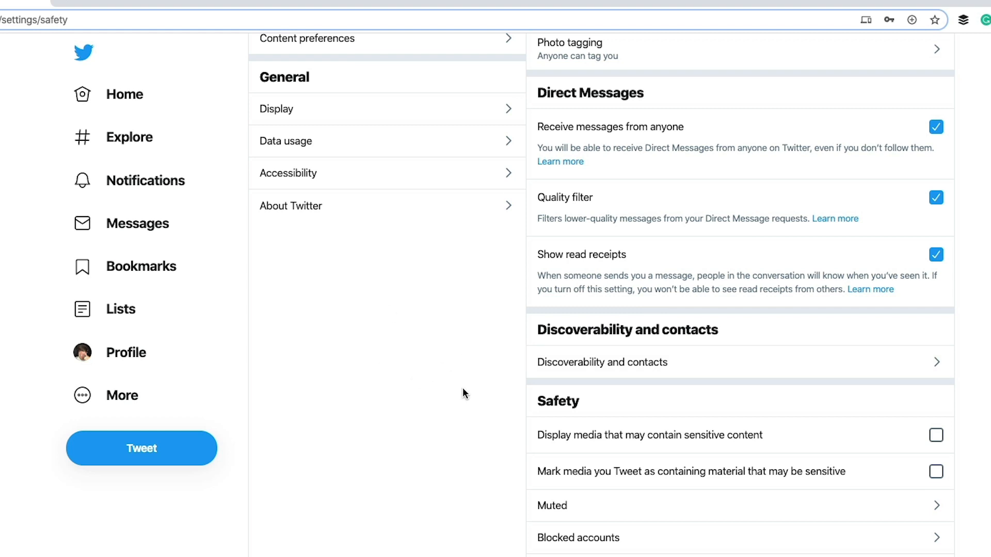
scroll("down", 3)
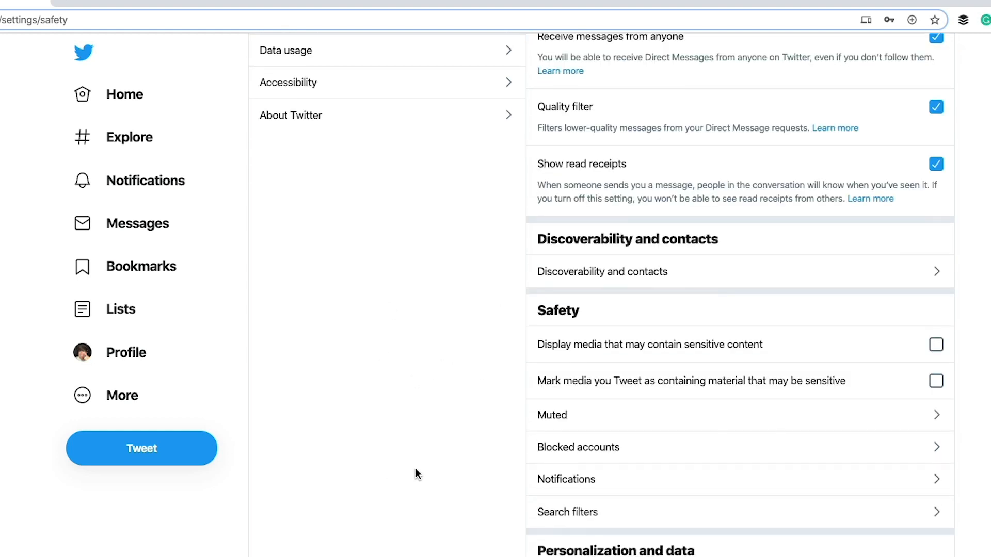
mouse_move(622, 344)
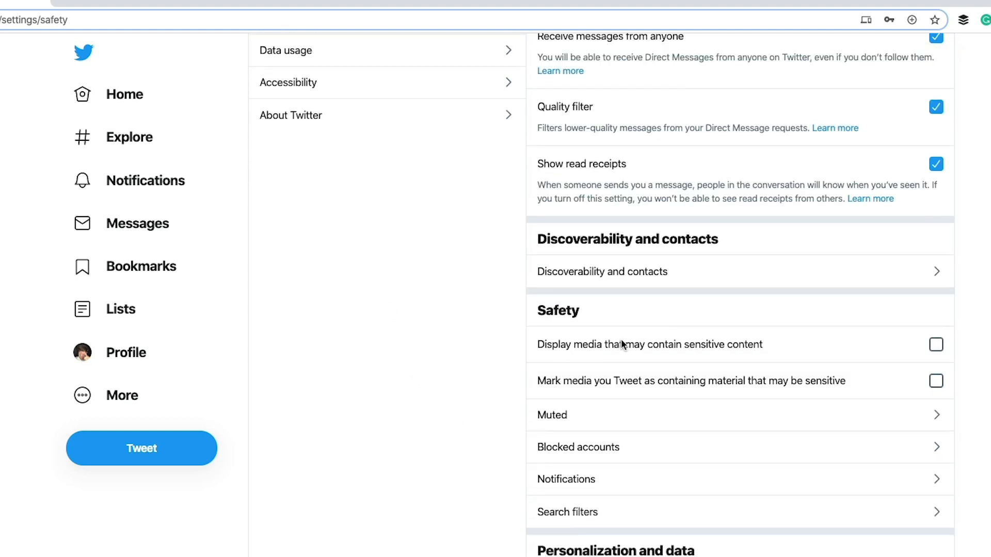
mouse_move(782, 344)
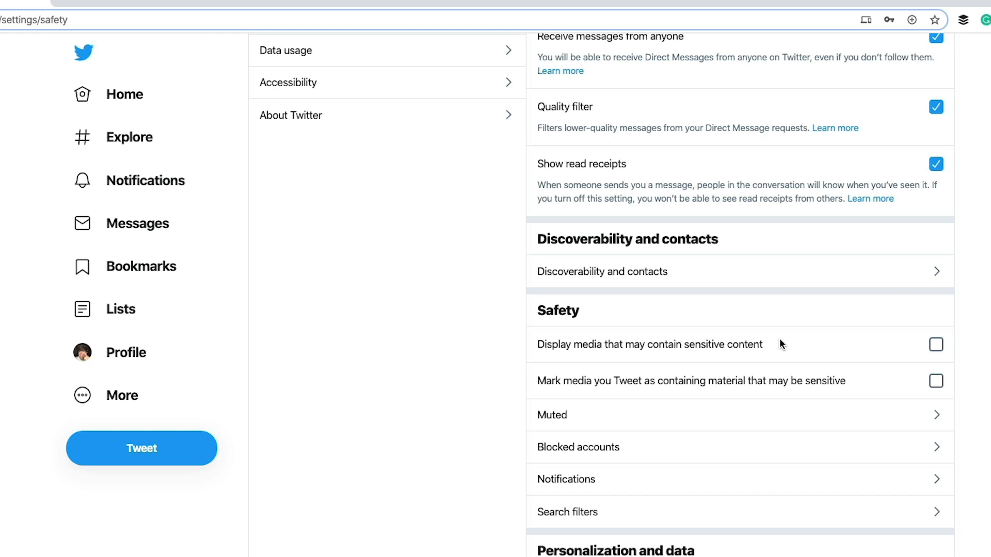
mouse_move(790, 347)
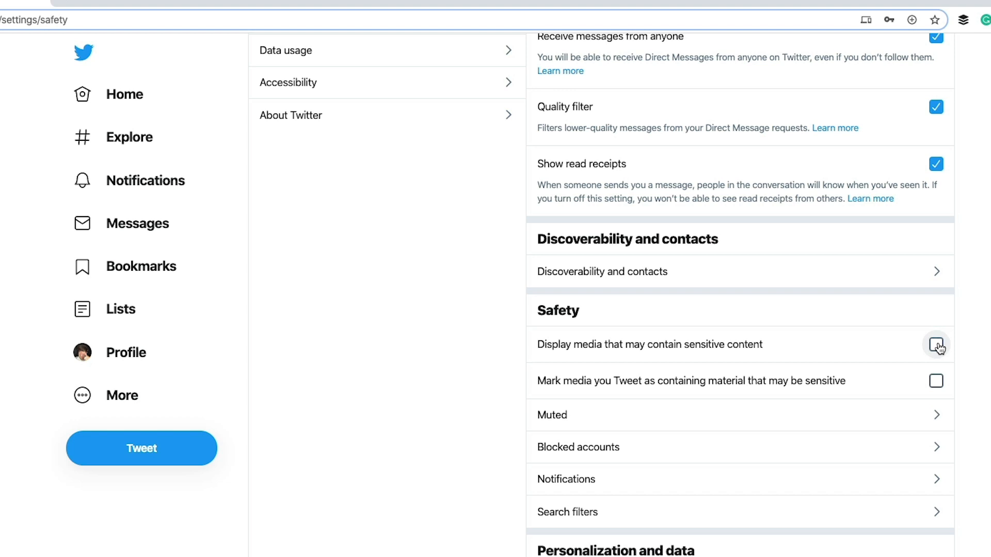
Check the Muted accounts and words settings, then return to Privacy and safety
left_click(936, 345)
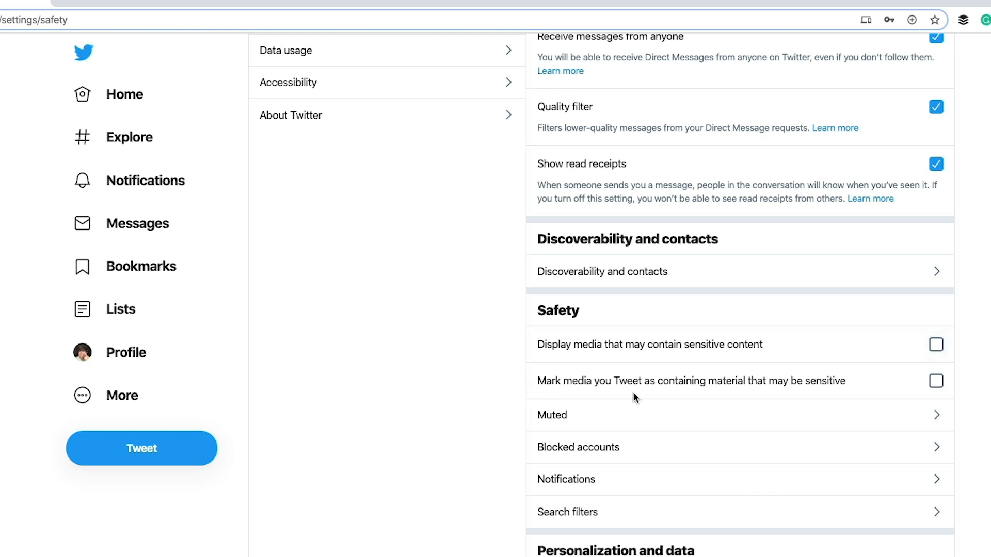
mouse_move(846, 415)
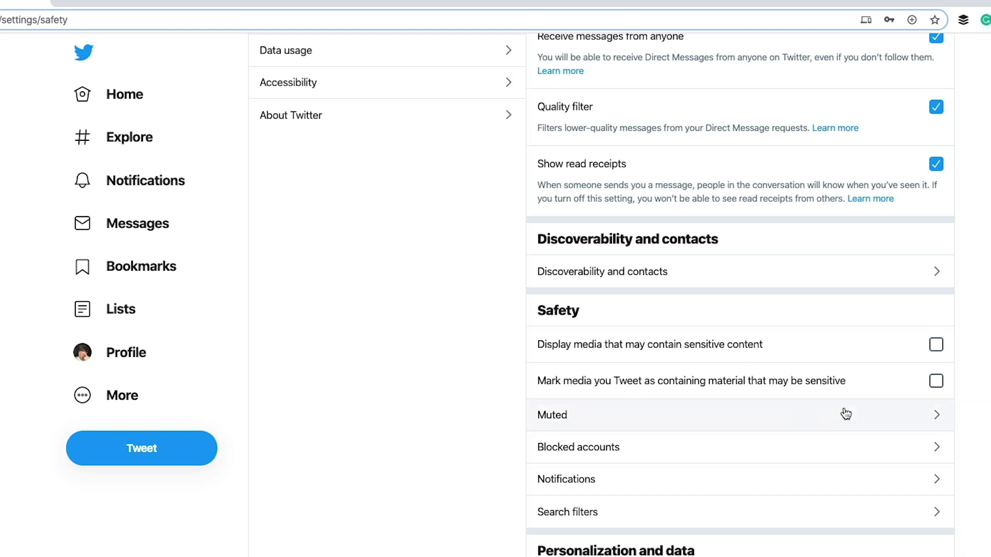
mouse_move(871, 401)
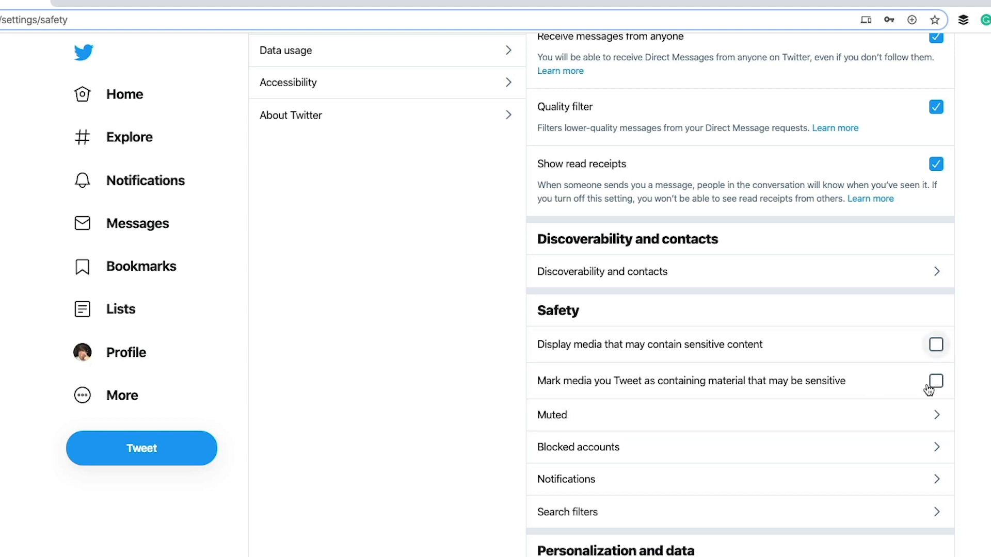
mouse_move(575, 415)
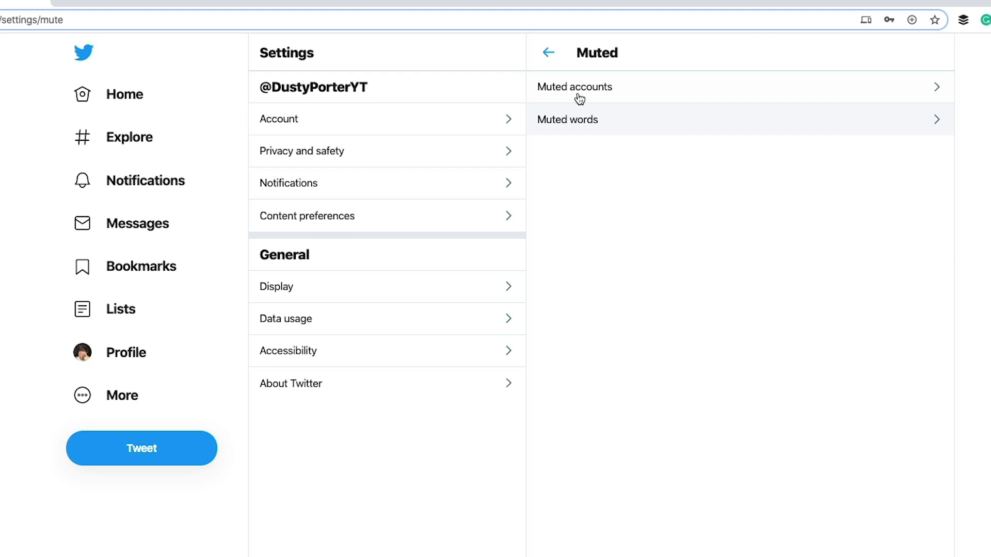
left_click(548, 52)
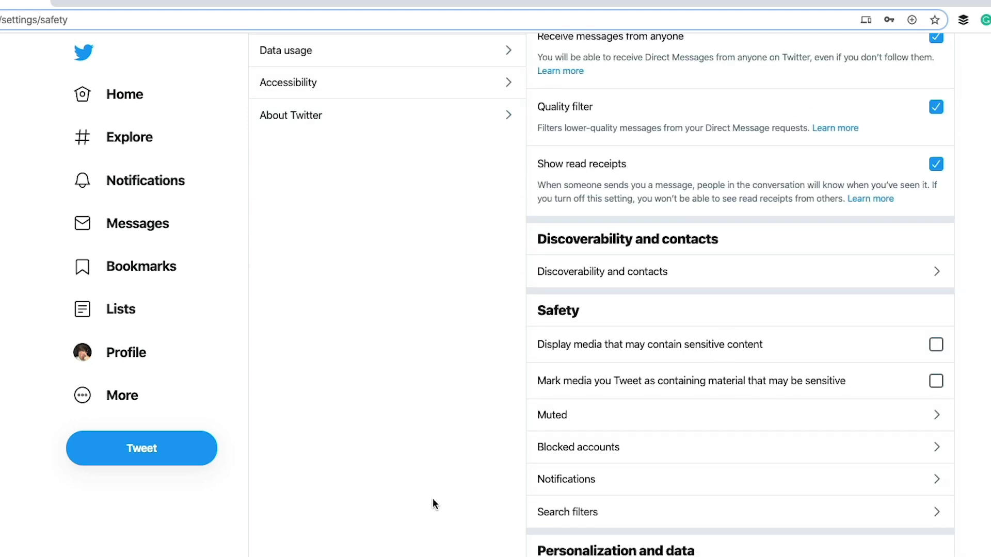
mouse_move(643, 480)
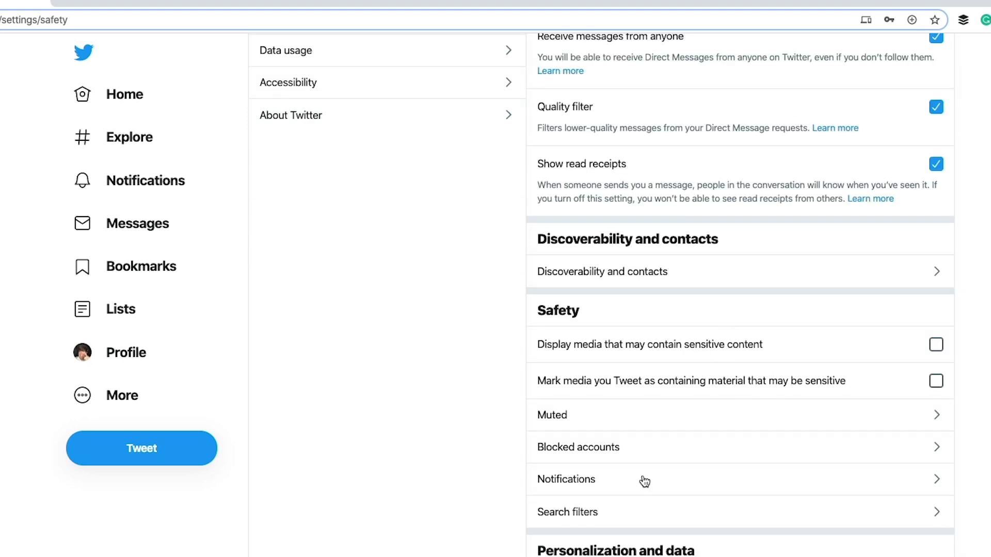
Go to the Personalization and data settings page
left_click(614, 550)
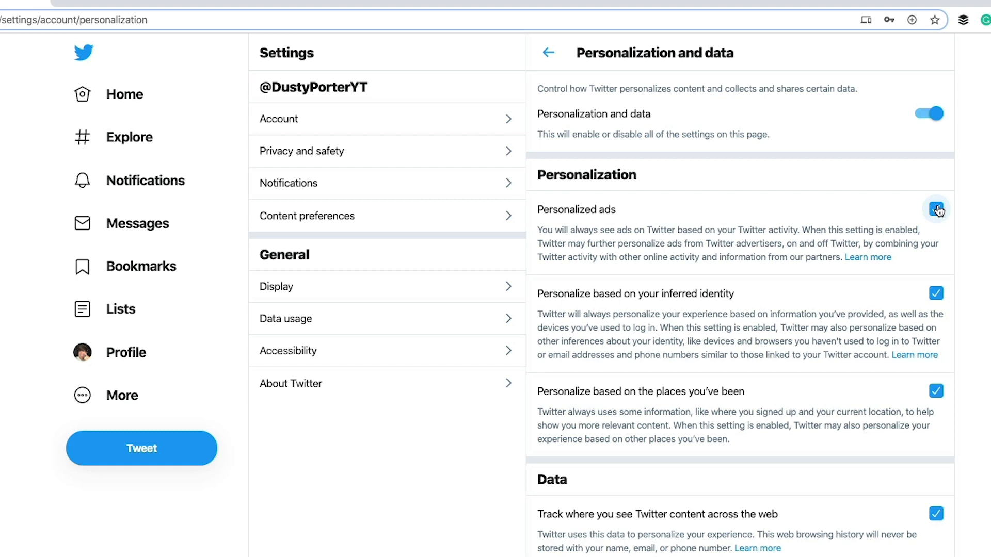
left_click(936, 209)
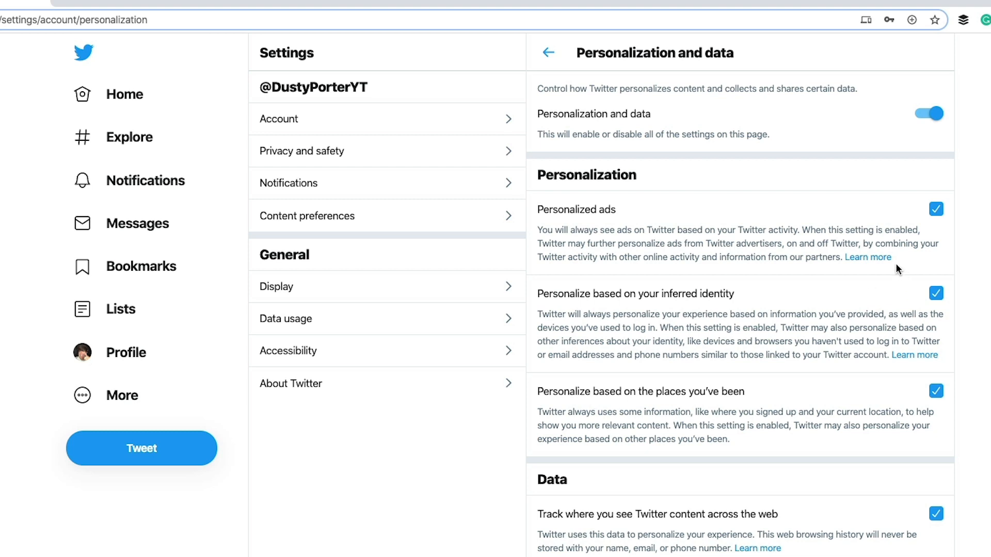
mouse_move(895, 261)
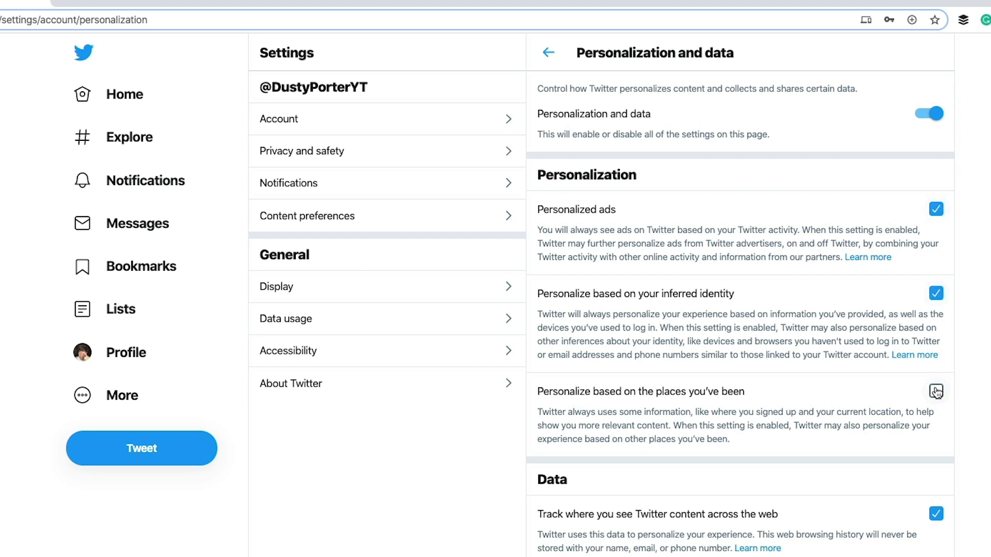
left_click(936, 391)
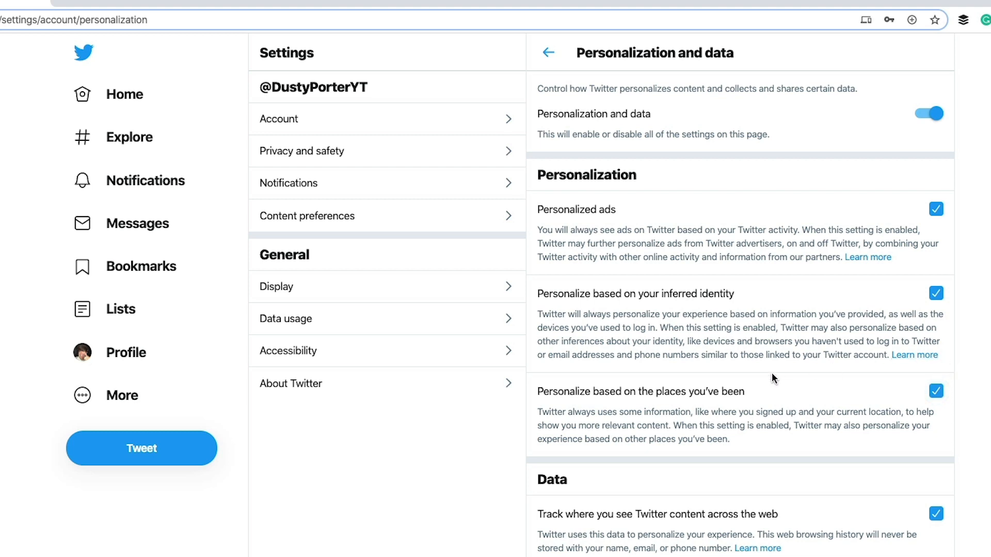
mouse_move(601, 517)
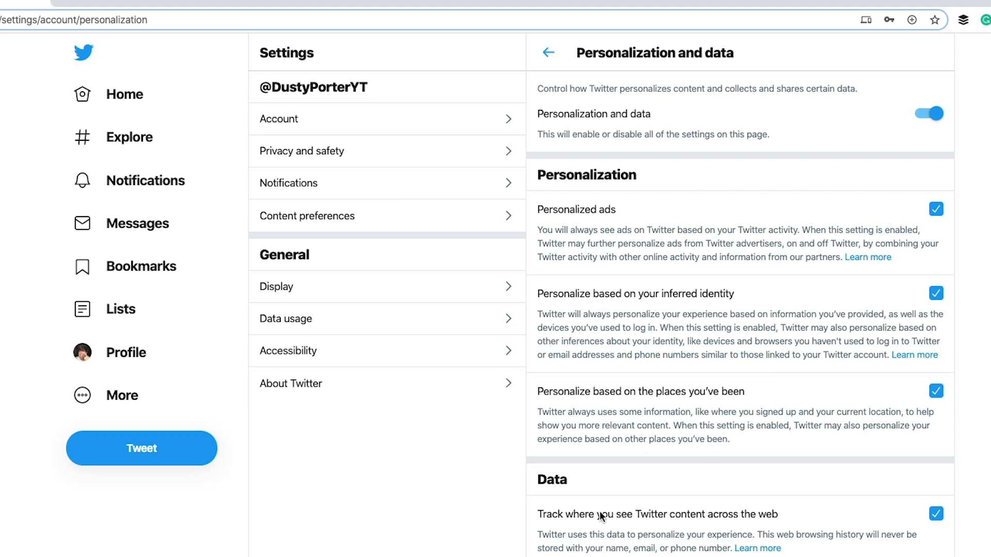
mouse_move(691, 532)
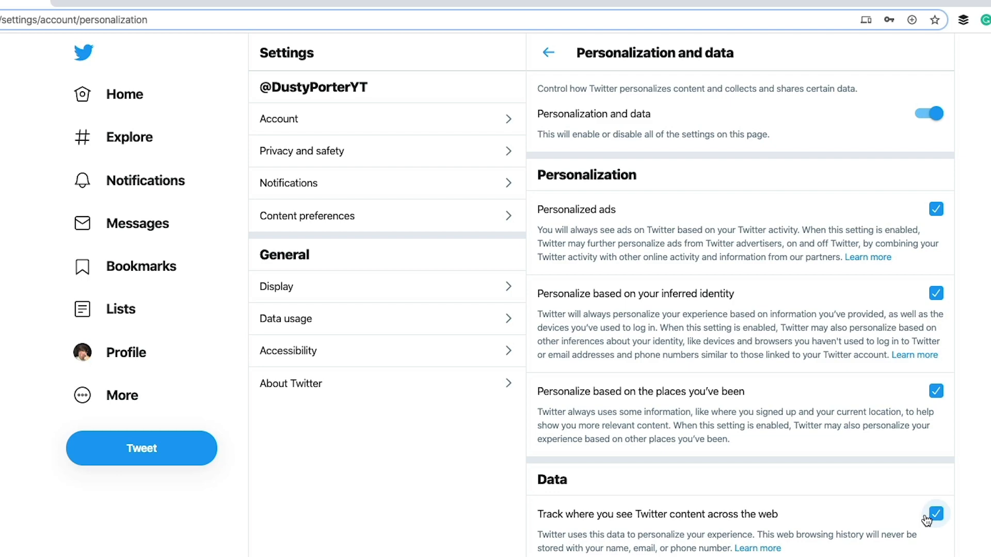
mouse_move(925, 516)
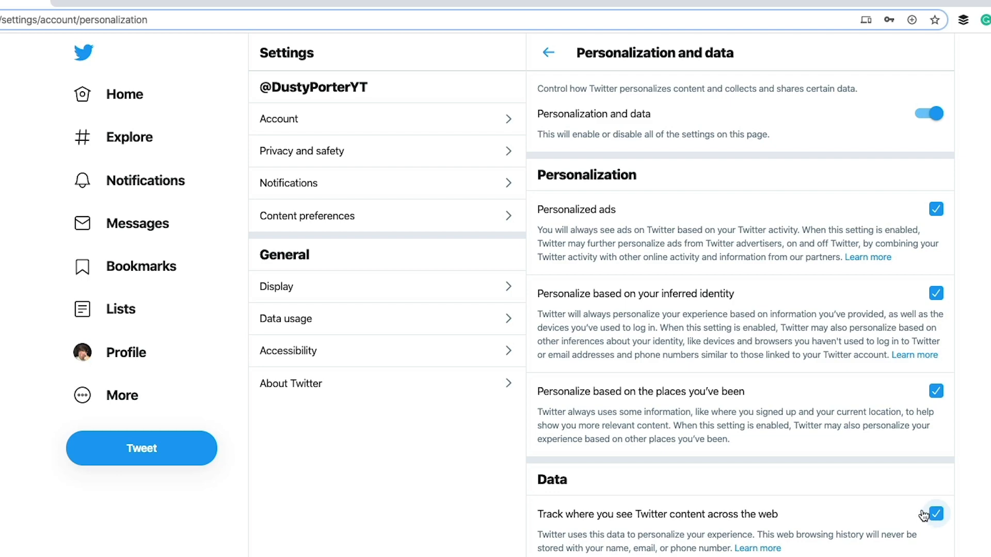
scroll("down", 3)
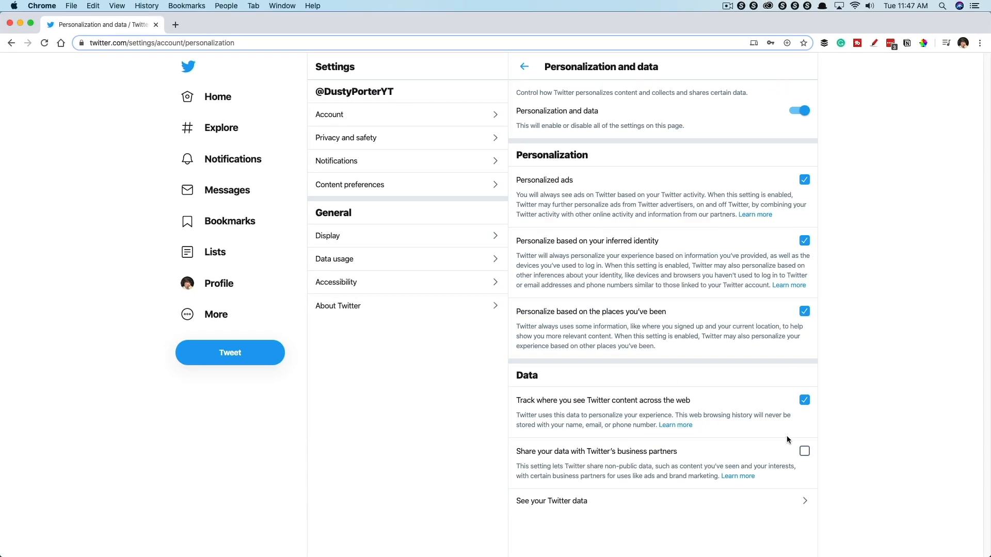
mouse_move(542, 492)
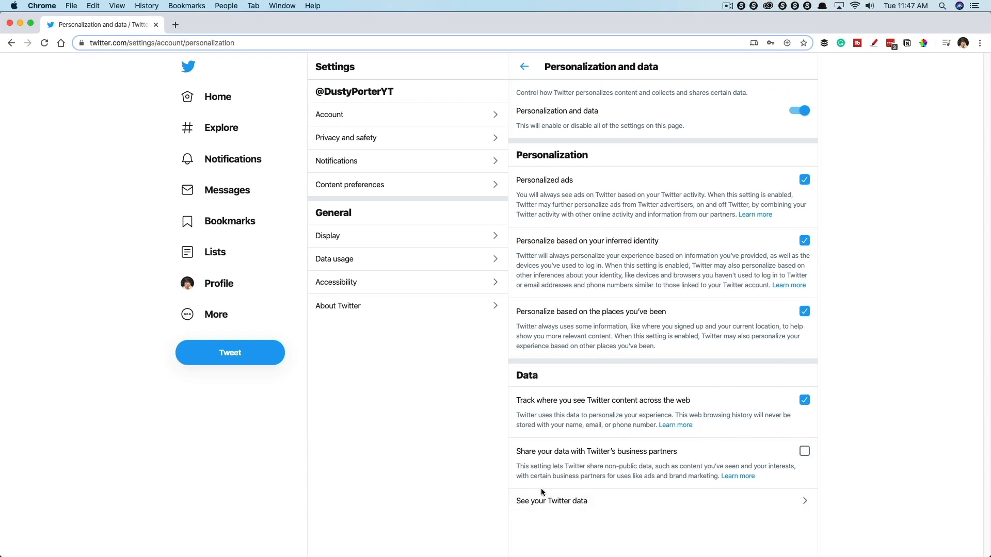
mouse_move(552, 504)
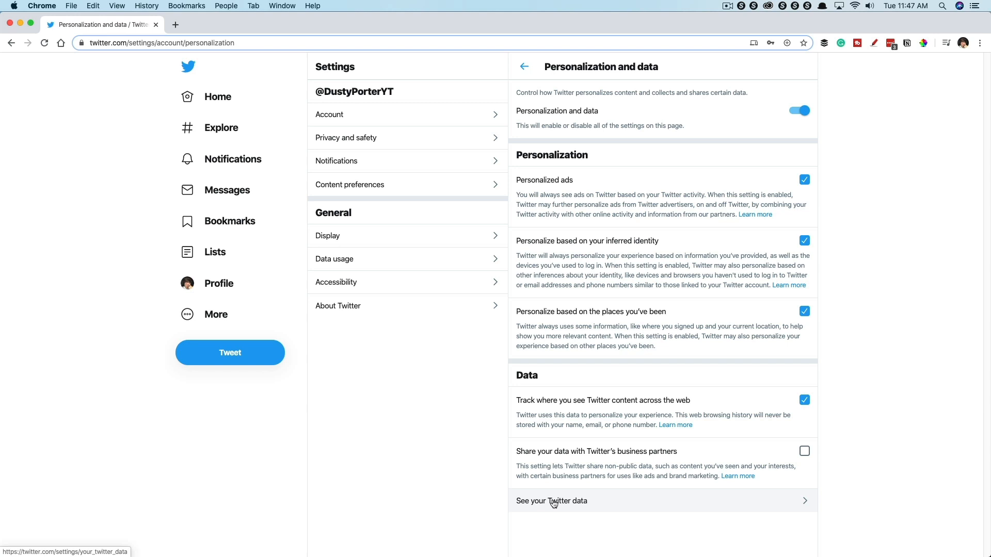
mouse_move(436, 420)
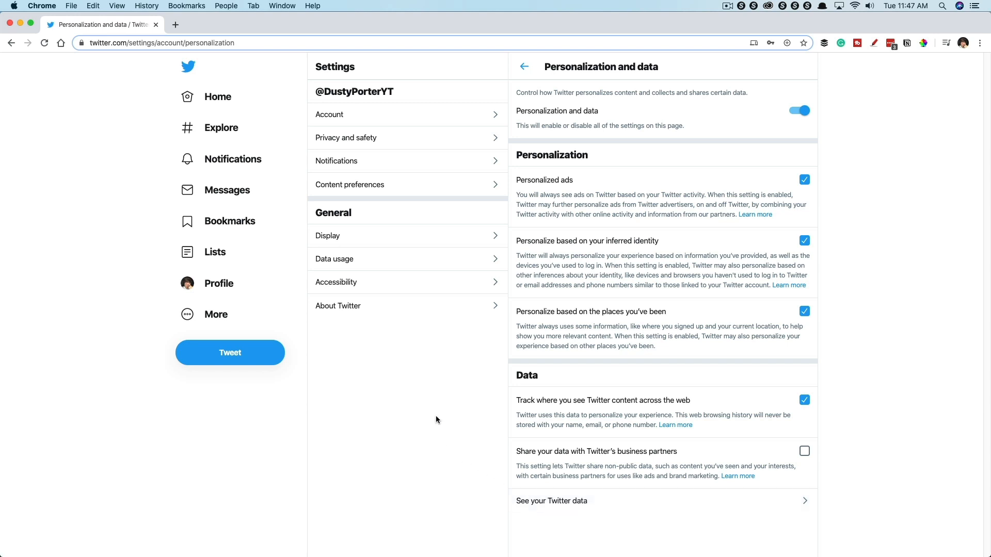
Go to the Accessibility settings under General
left_click(335, 281)
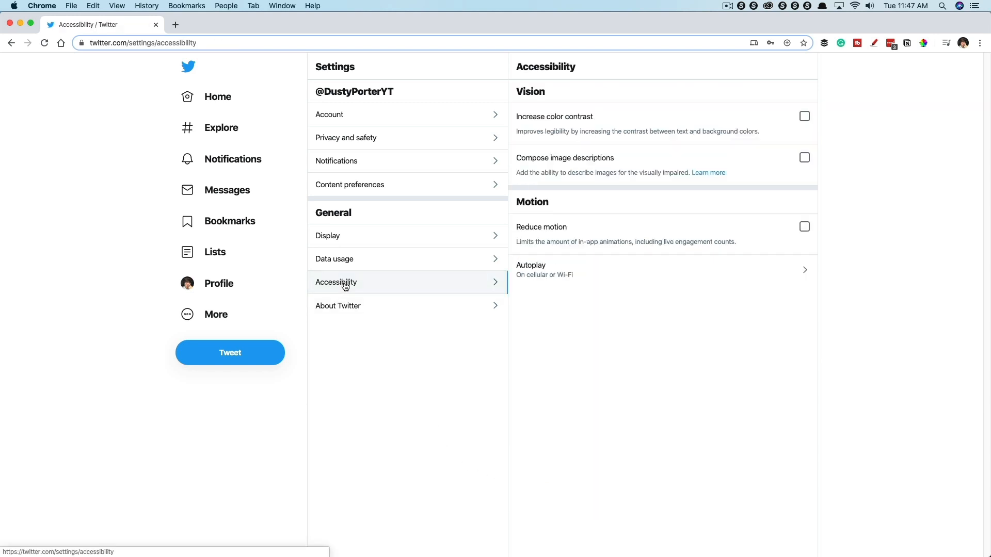
mouse_move(502, 359)
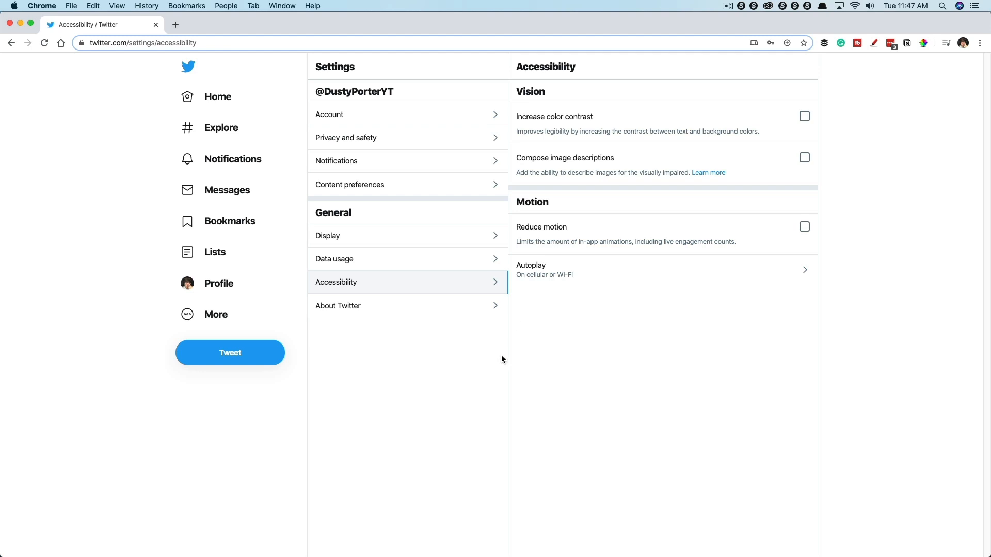
mouse_move(532, 407)
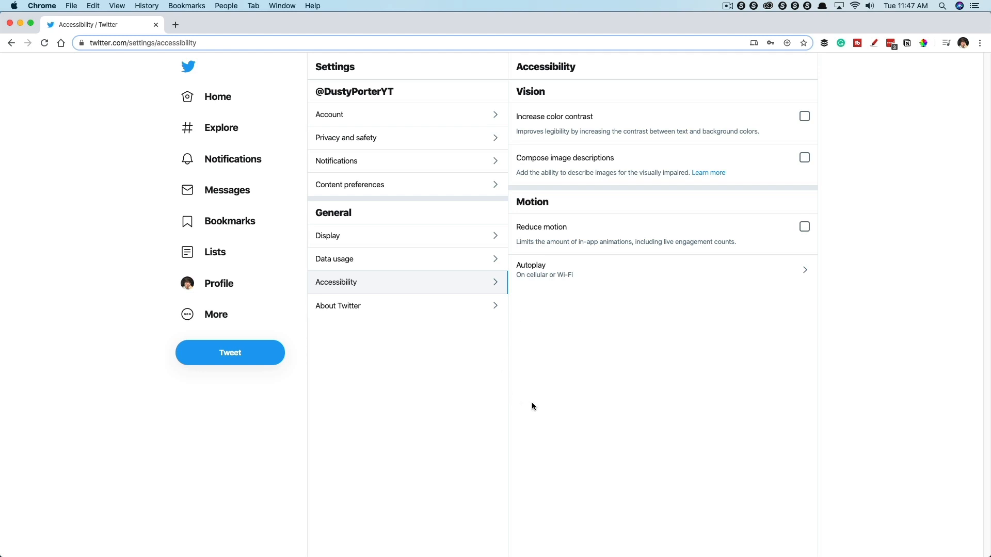
mouse_move(566, 93)
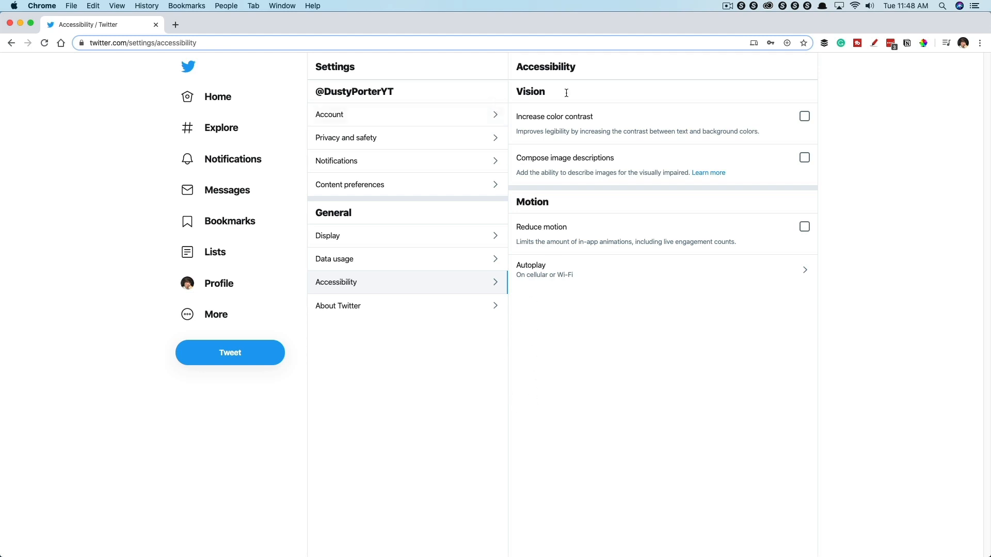
mouse_move(662, 256)
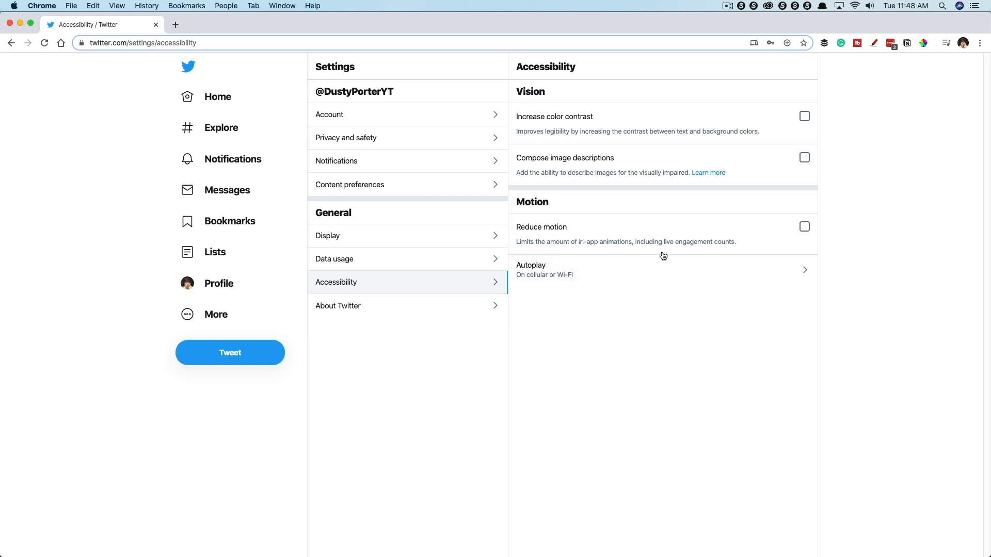
mouse_move(426, 366)
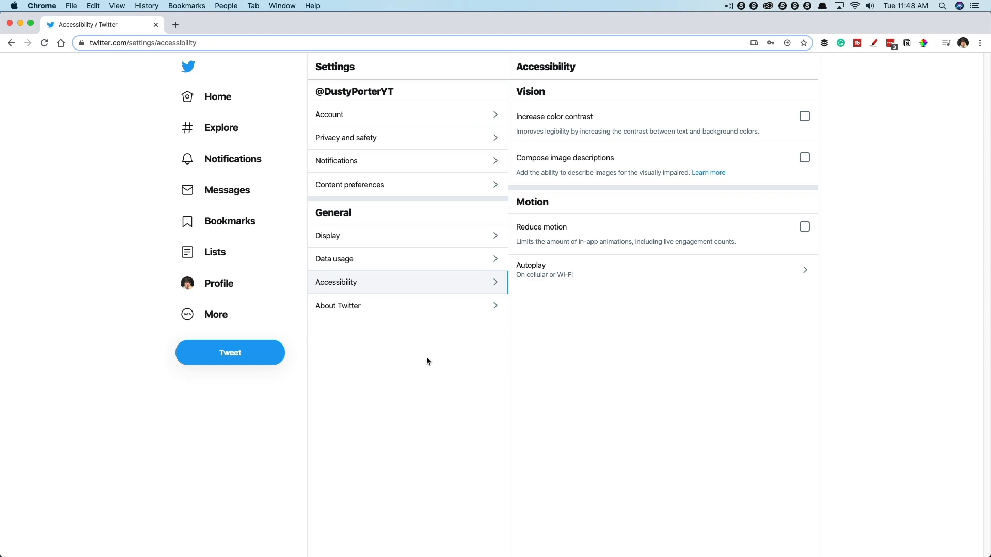
mouse_move(431, 359)
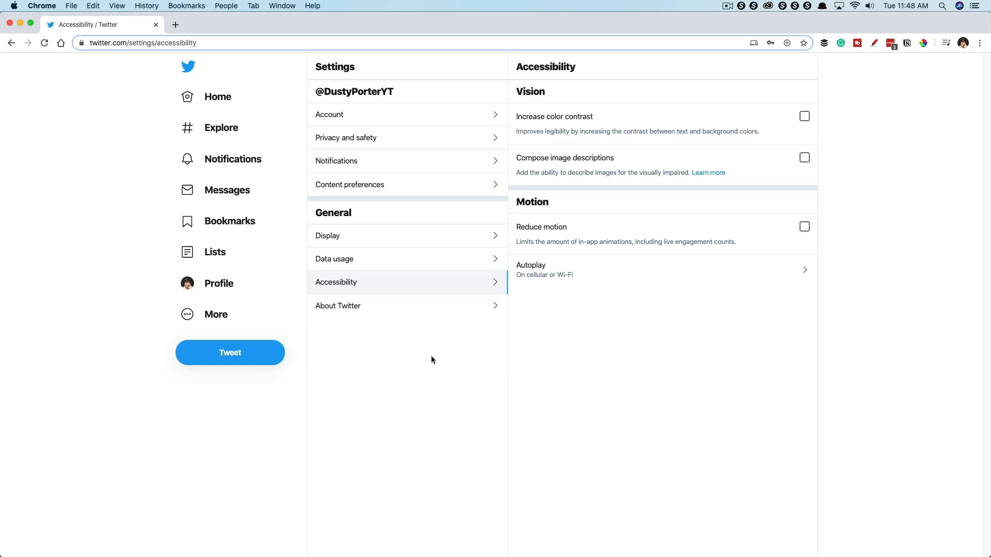